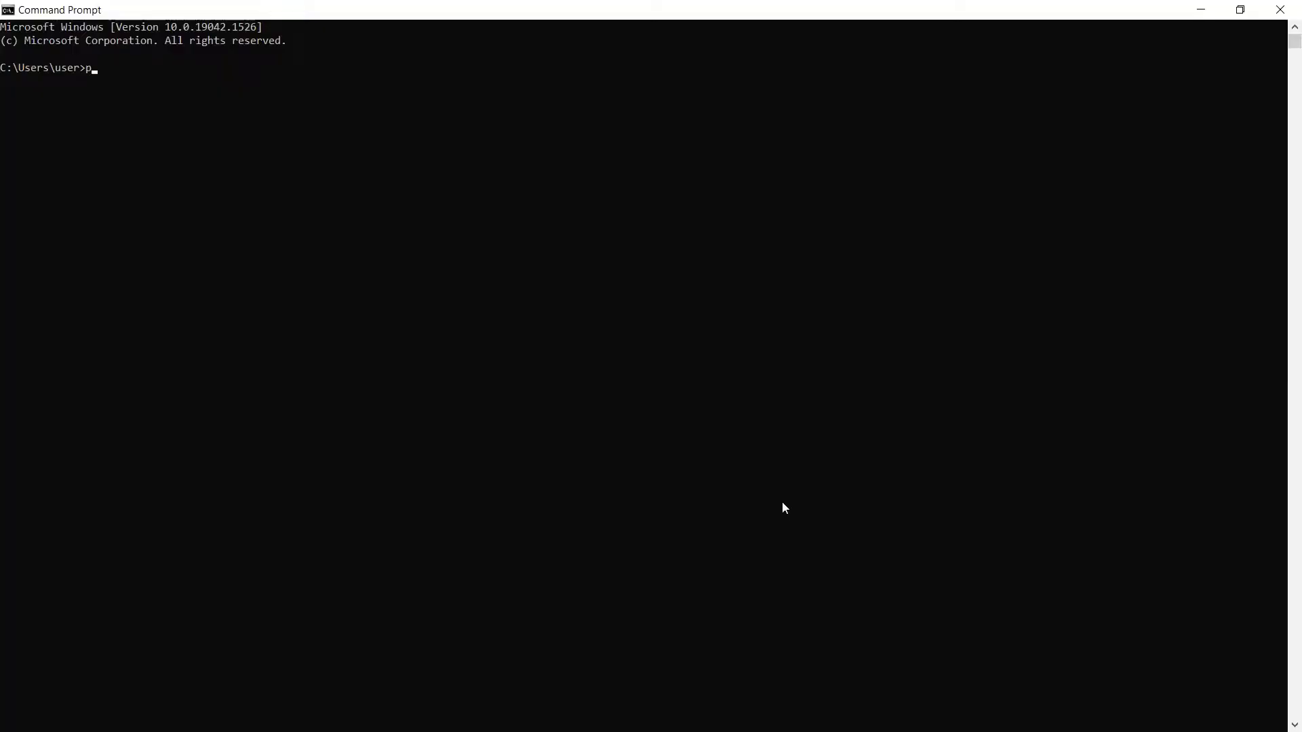
- Run python -m pip install requests in Command Prompt to install the requests package
text(ython)
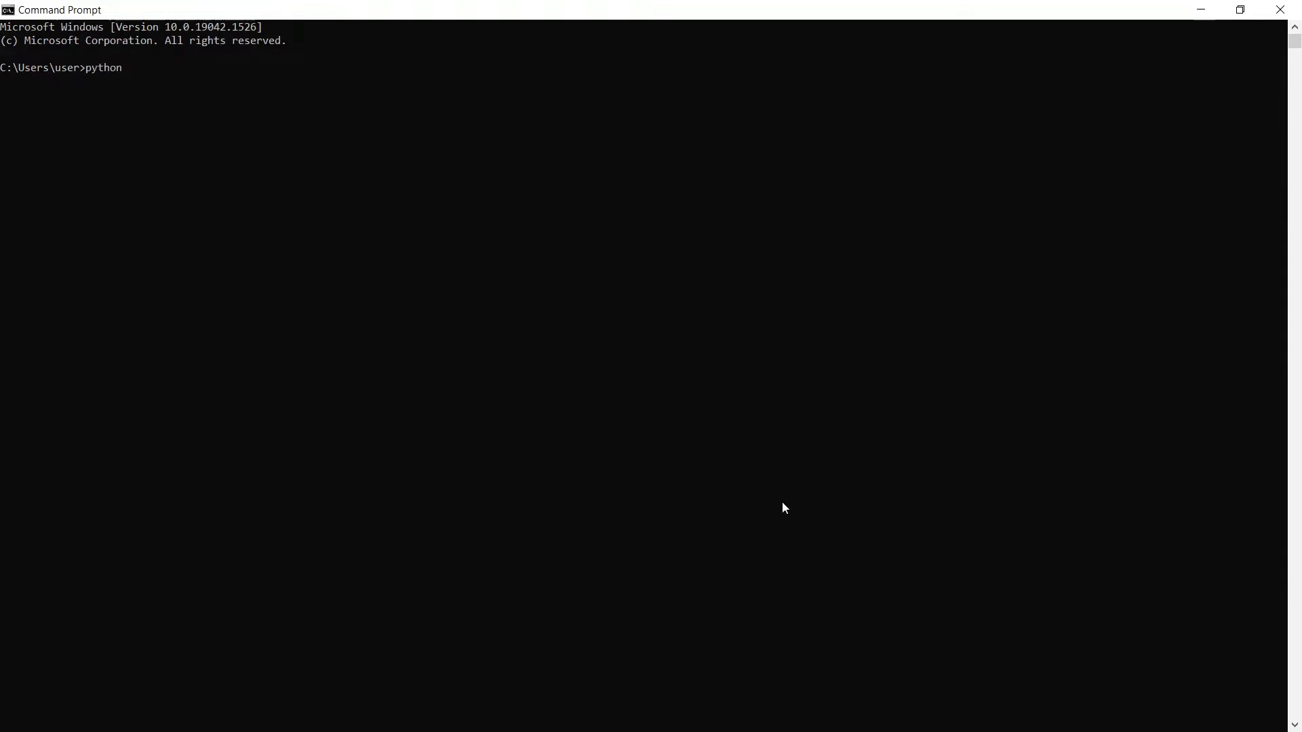
text(-m pip ins)
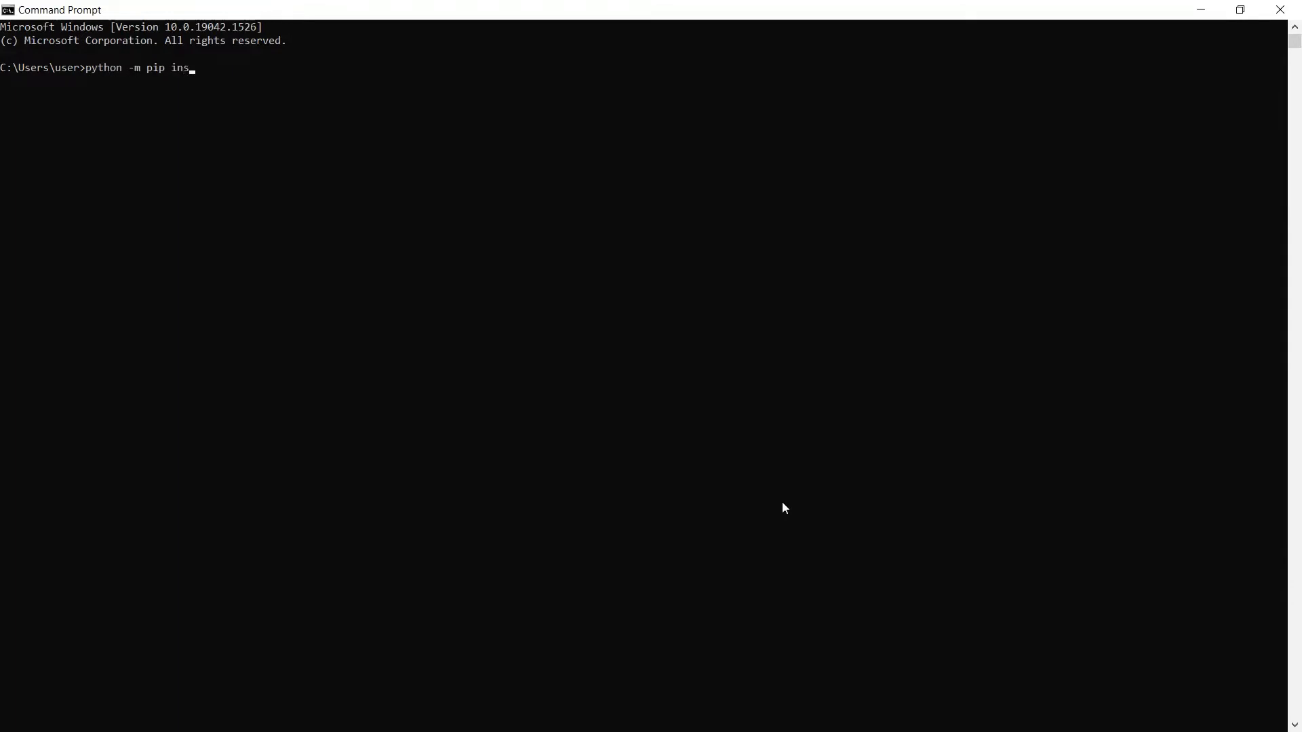
text(tall)
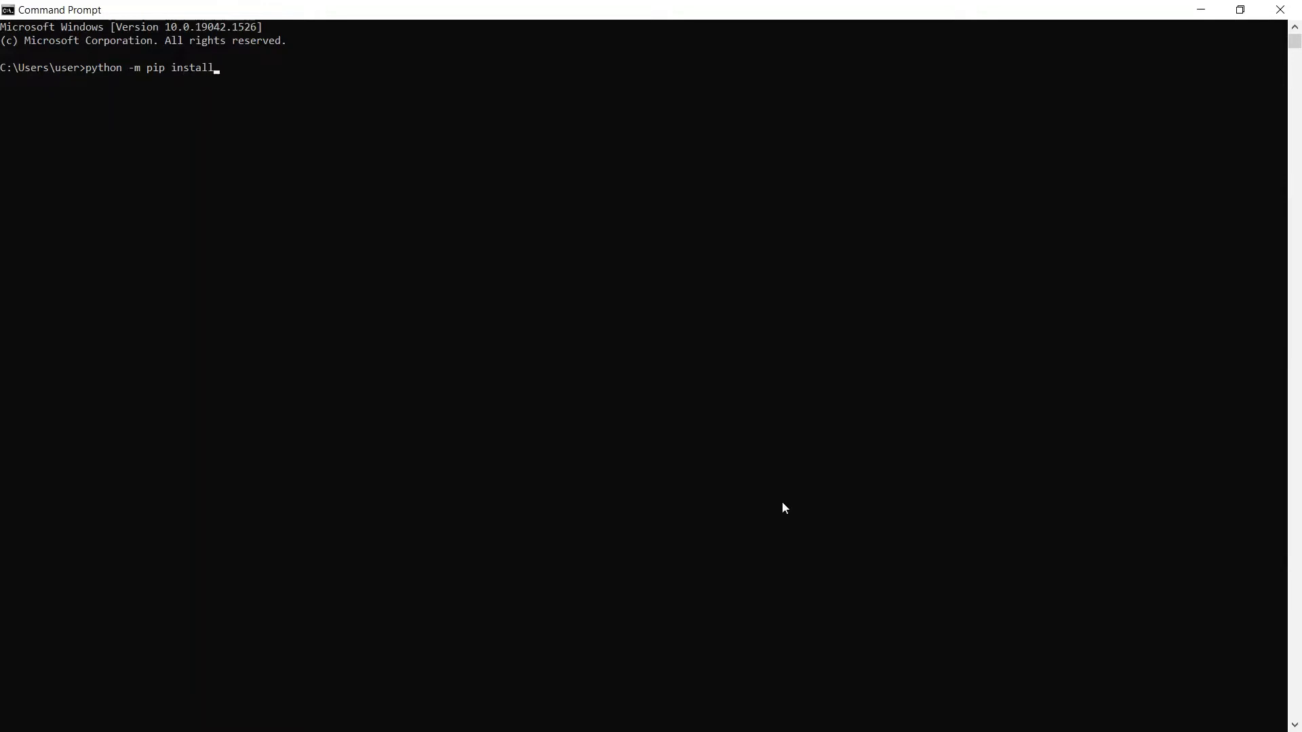
text(requ)
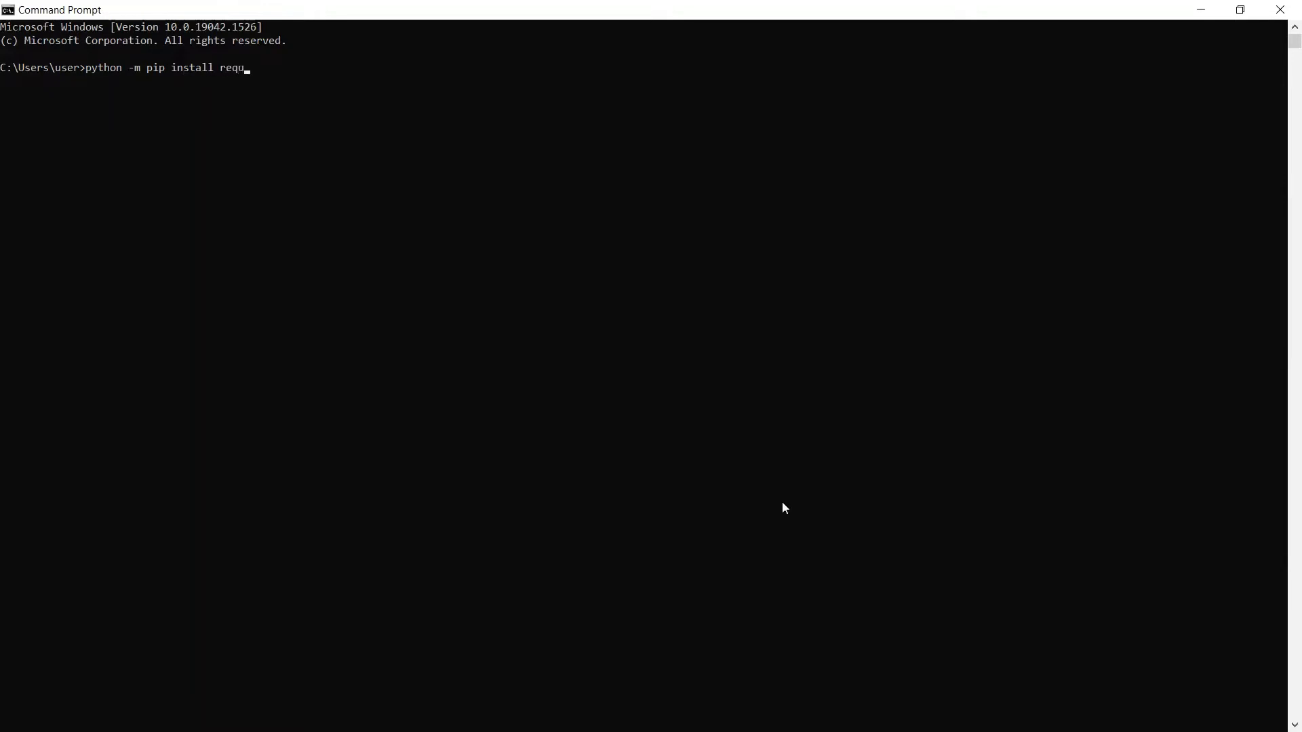
key(Return)
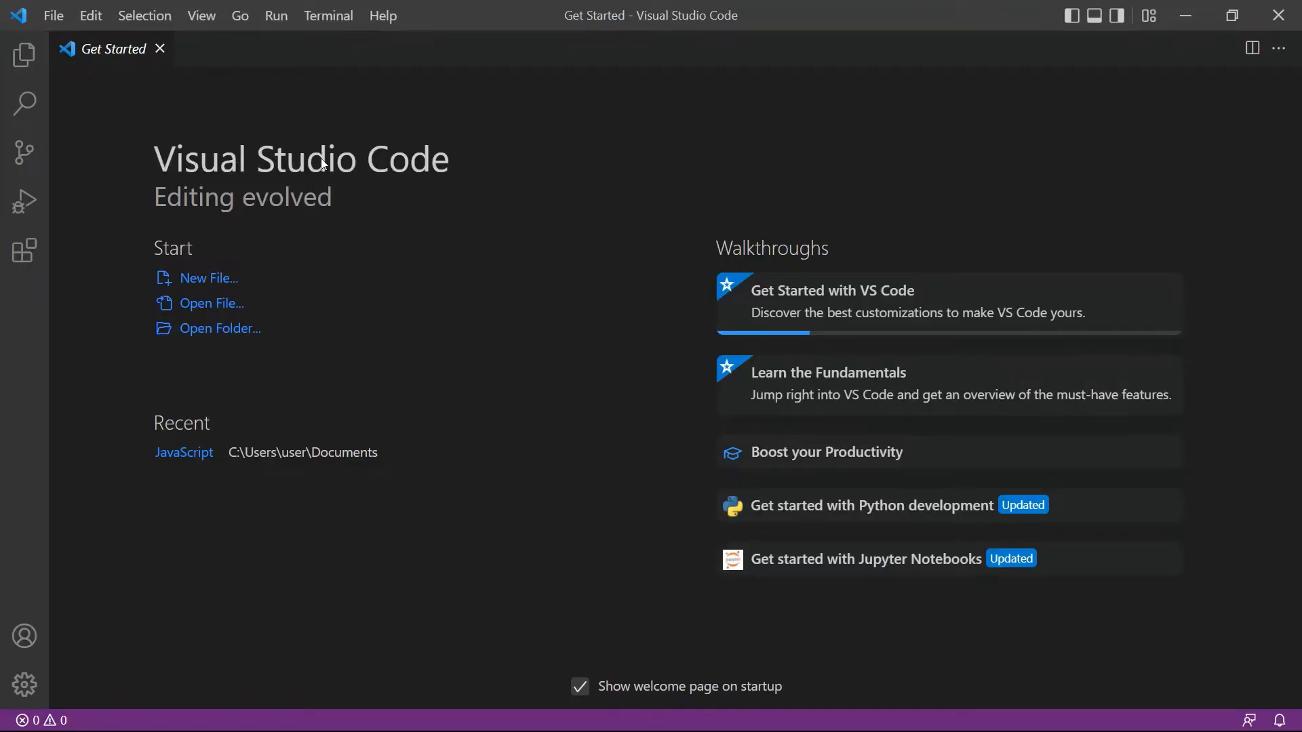
mouse_move(222, 197)
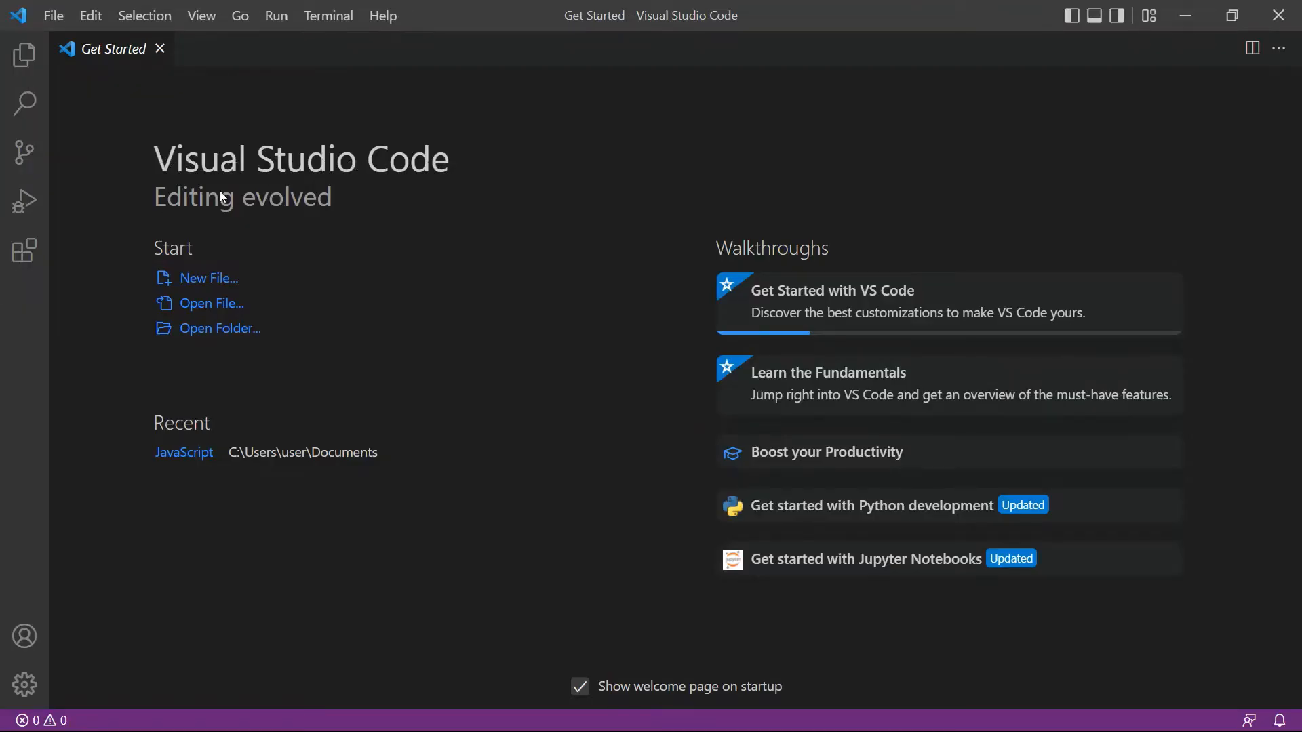
mouse_move(318, 200)
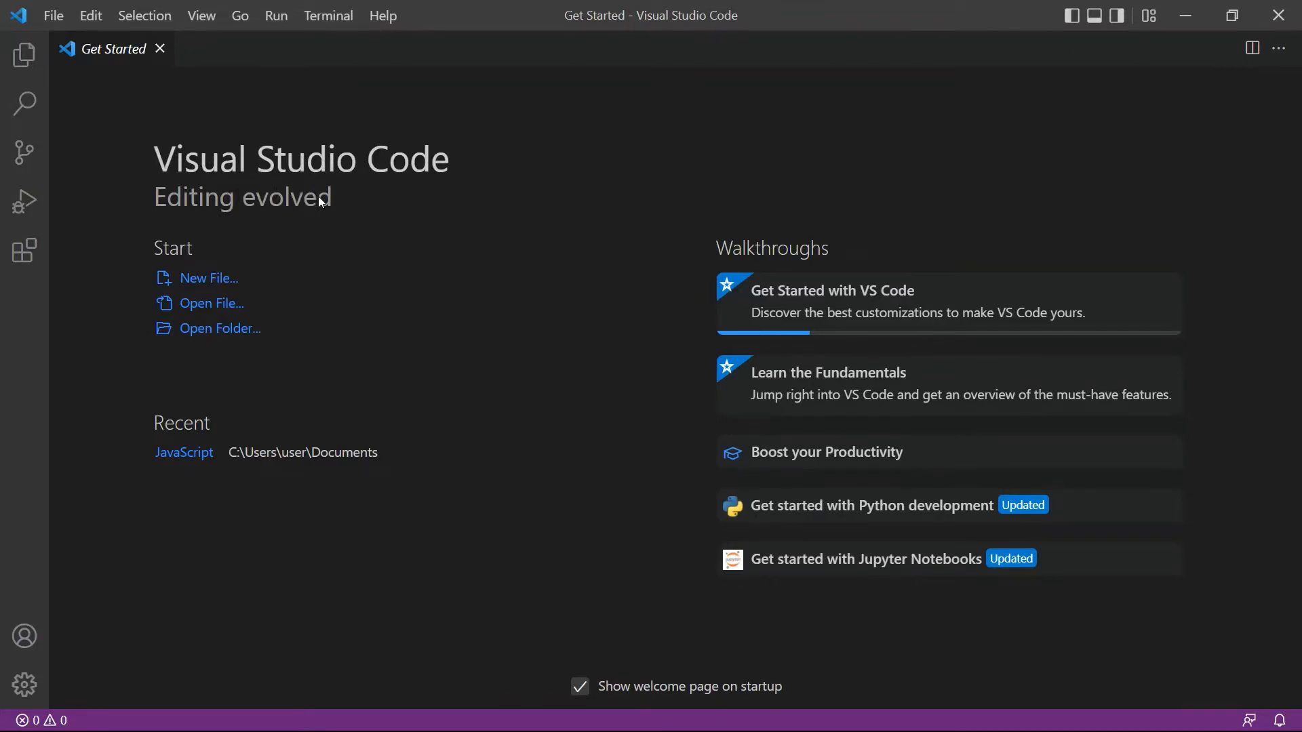
click(184, 452)
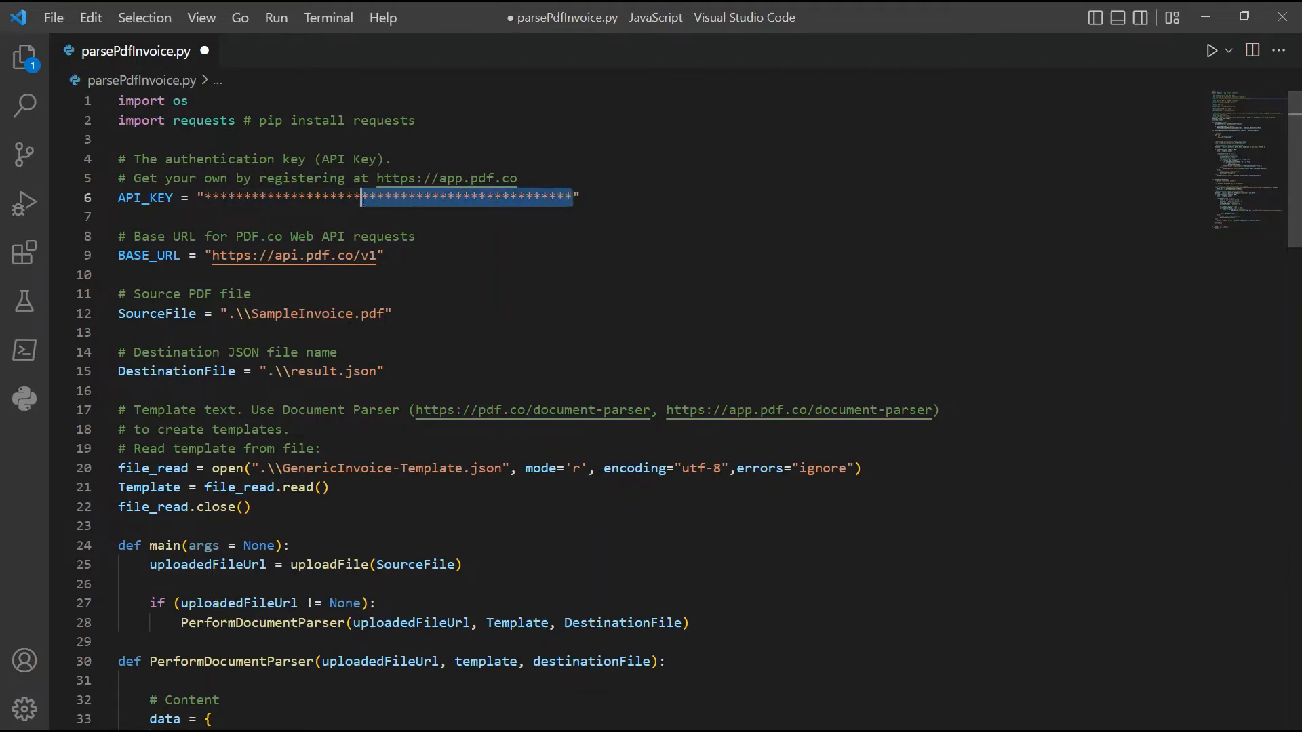
- Select the API_KEY string value on line 6 of parsePdfInvoice.py
drag(361, 197, 206, 196)
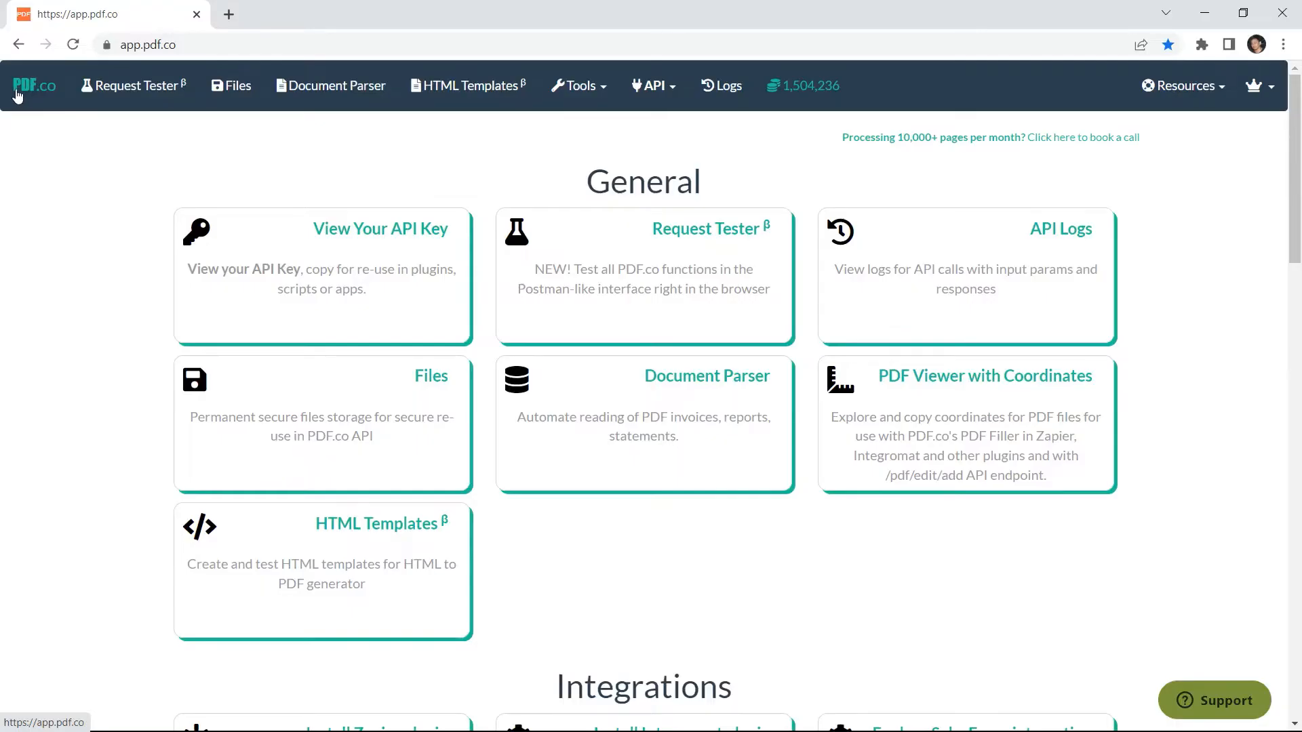
mouse_move(378, 234)
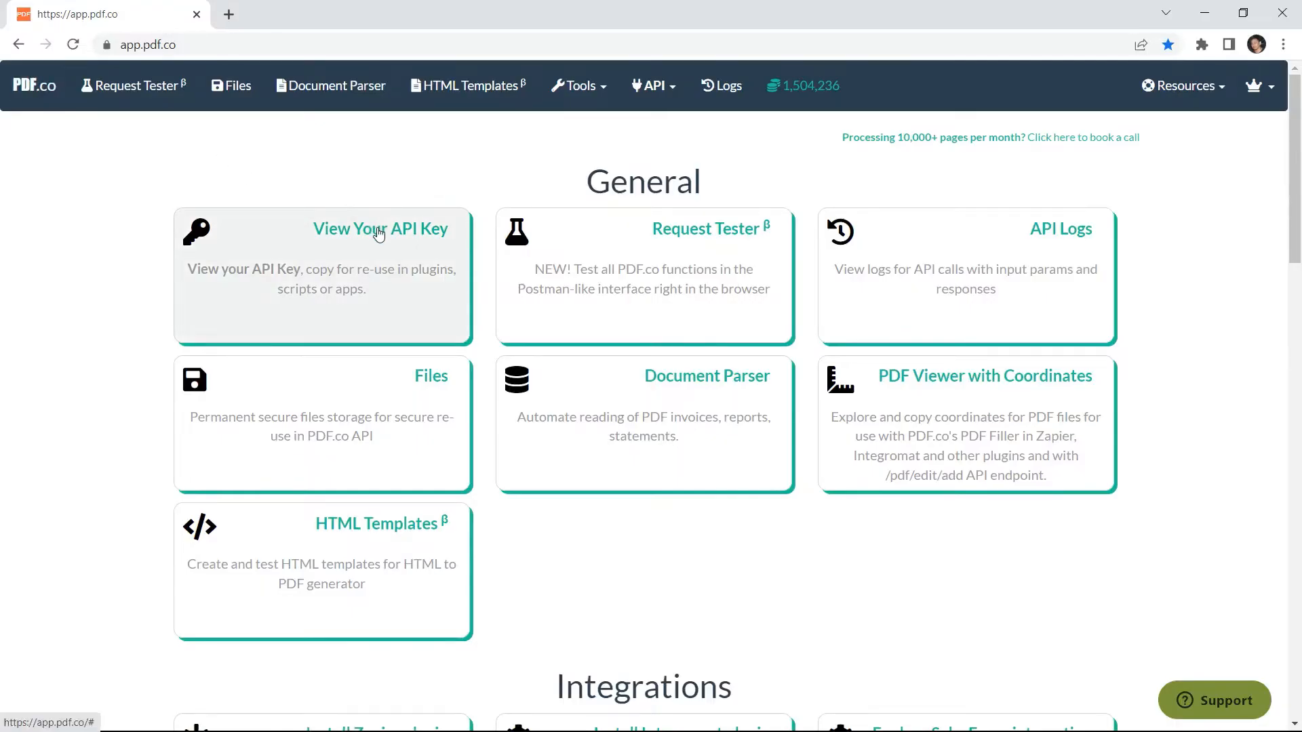
- Open the View Your API Key card on the app.pdf.co dashboard
click(379, 229)
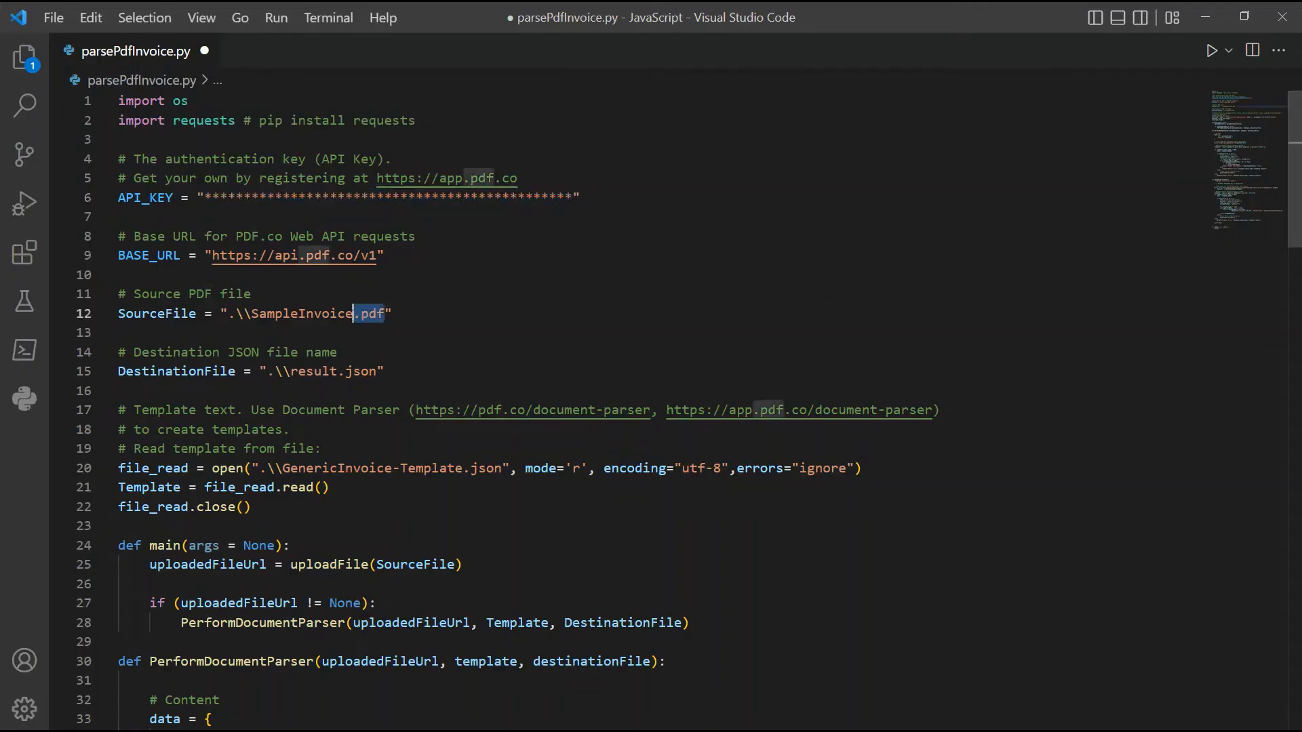
- Replace SampleInvoice.pdf on line 12 with Invoice.jpg
double_click(307, 313)
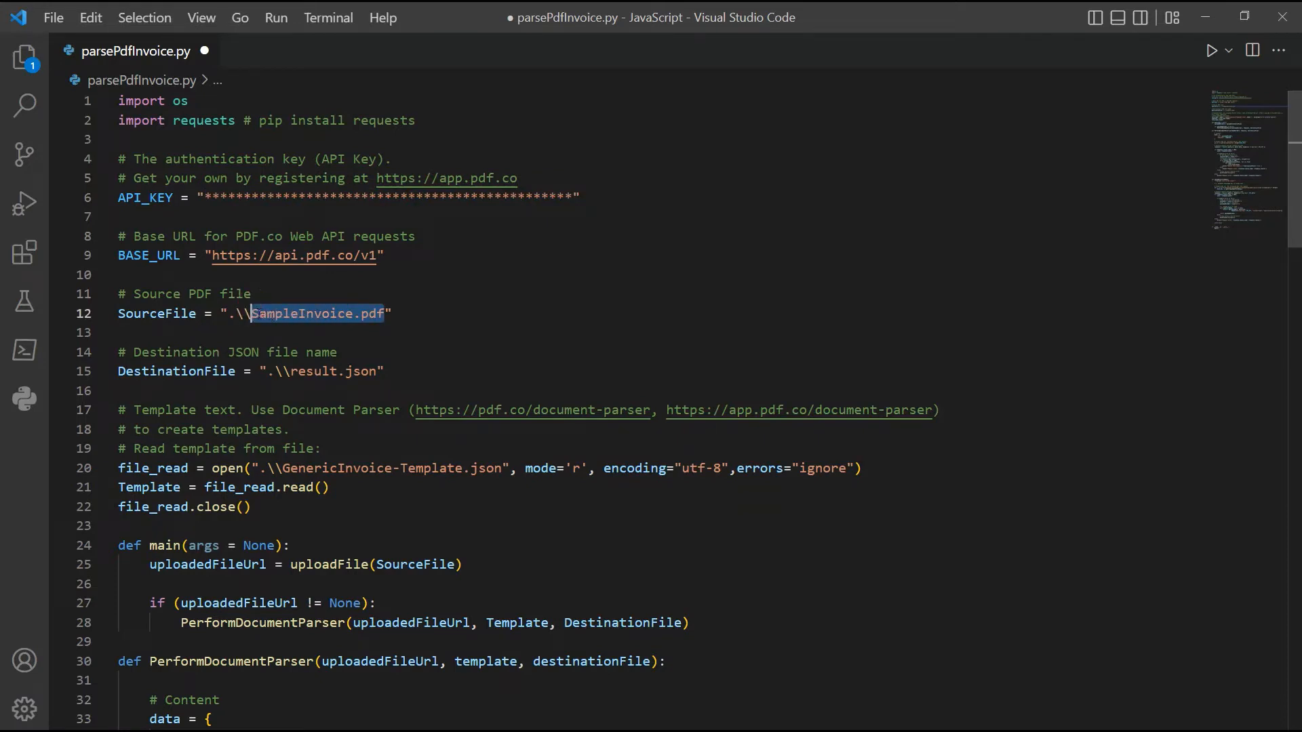
text(Inv)
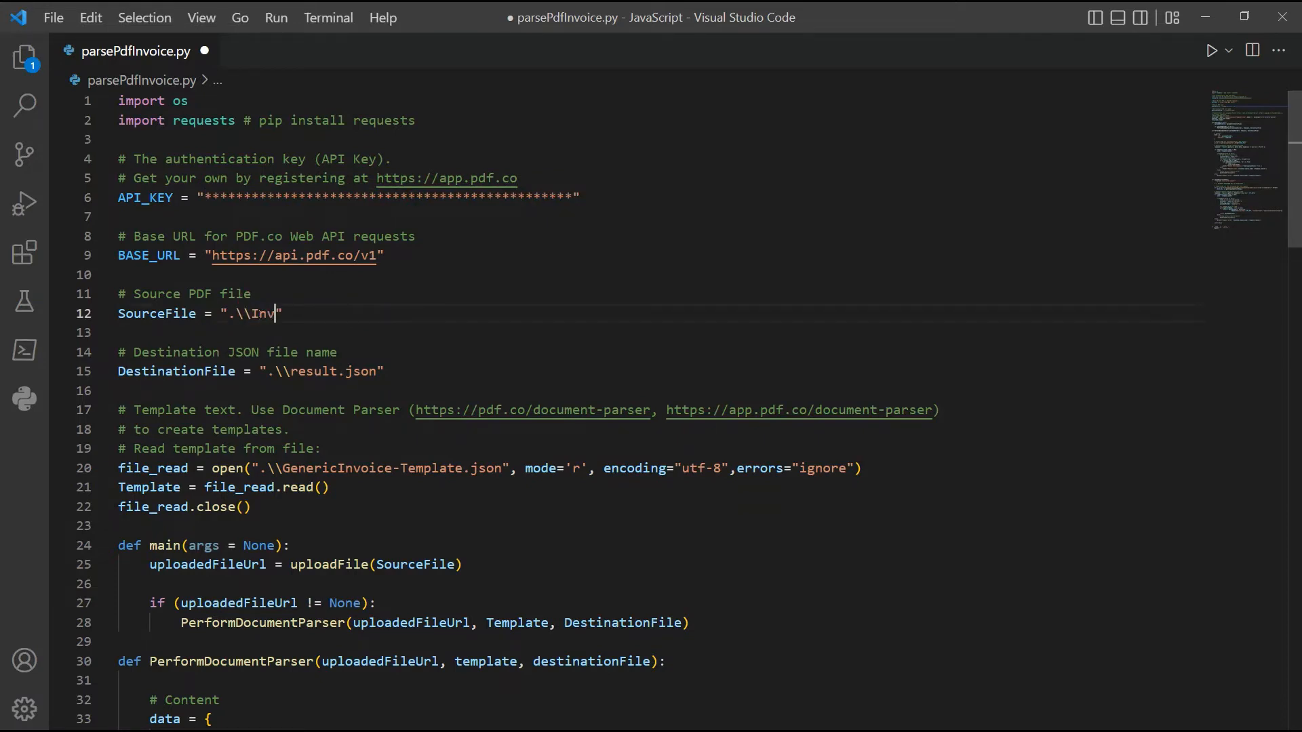
text(oice.)
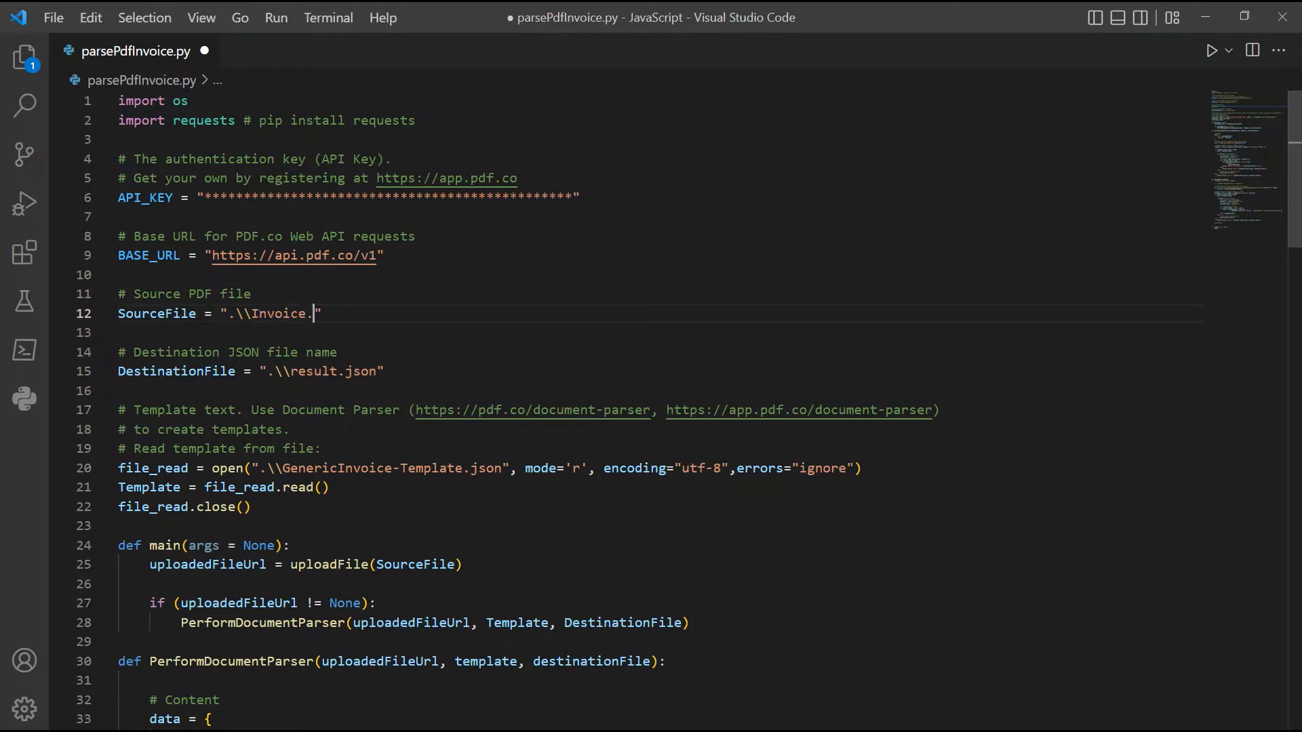
text(jpg)
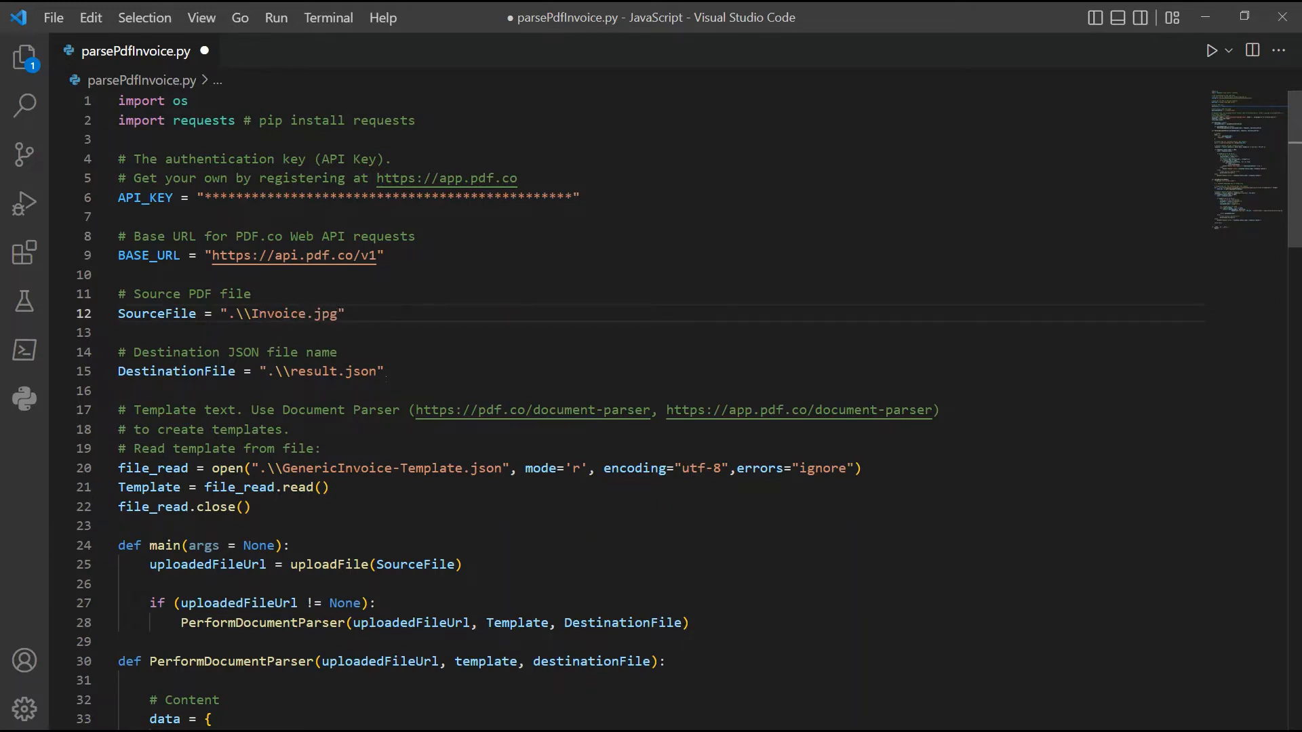
double_click(333, 370)
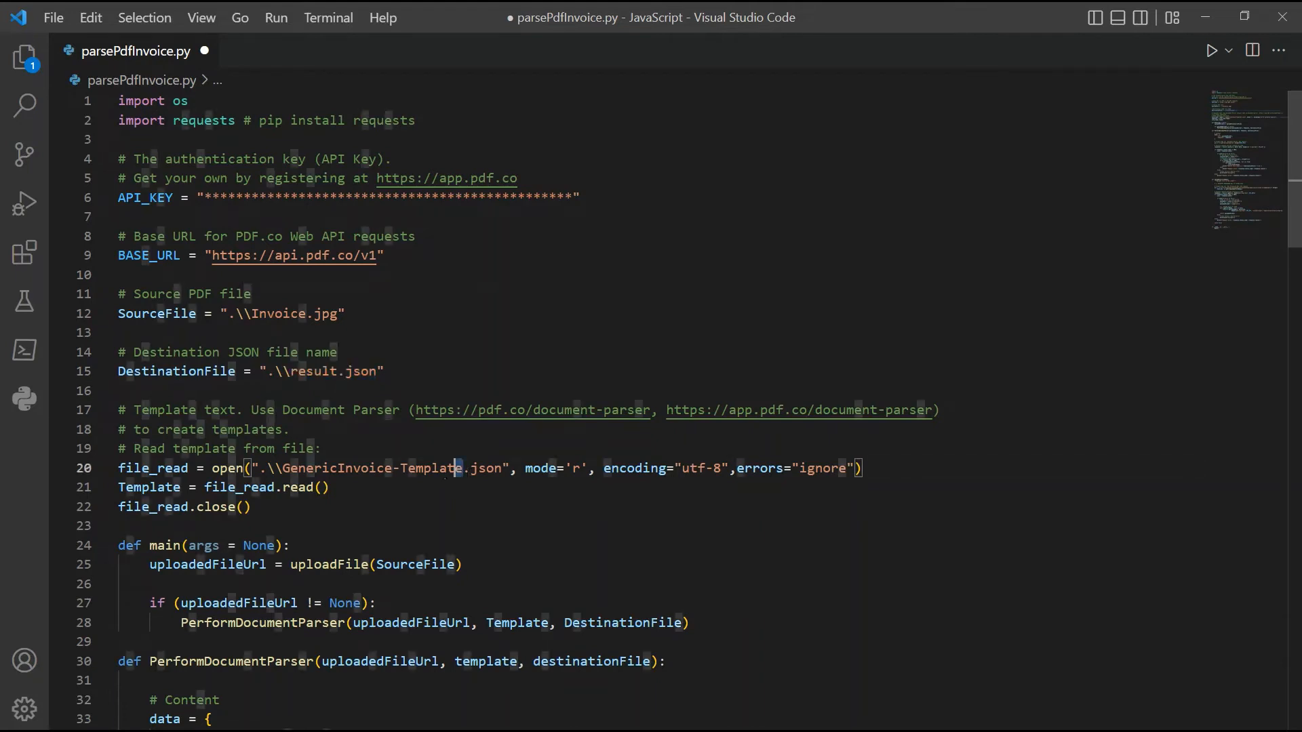
- Rename GenericInvoice-Template on line 20 to template
double_click(373, 467)
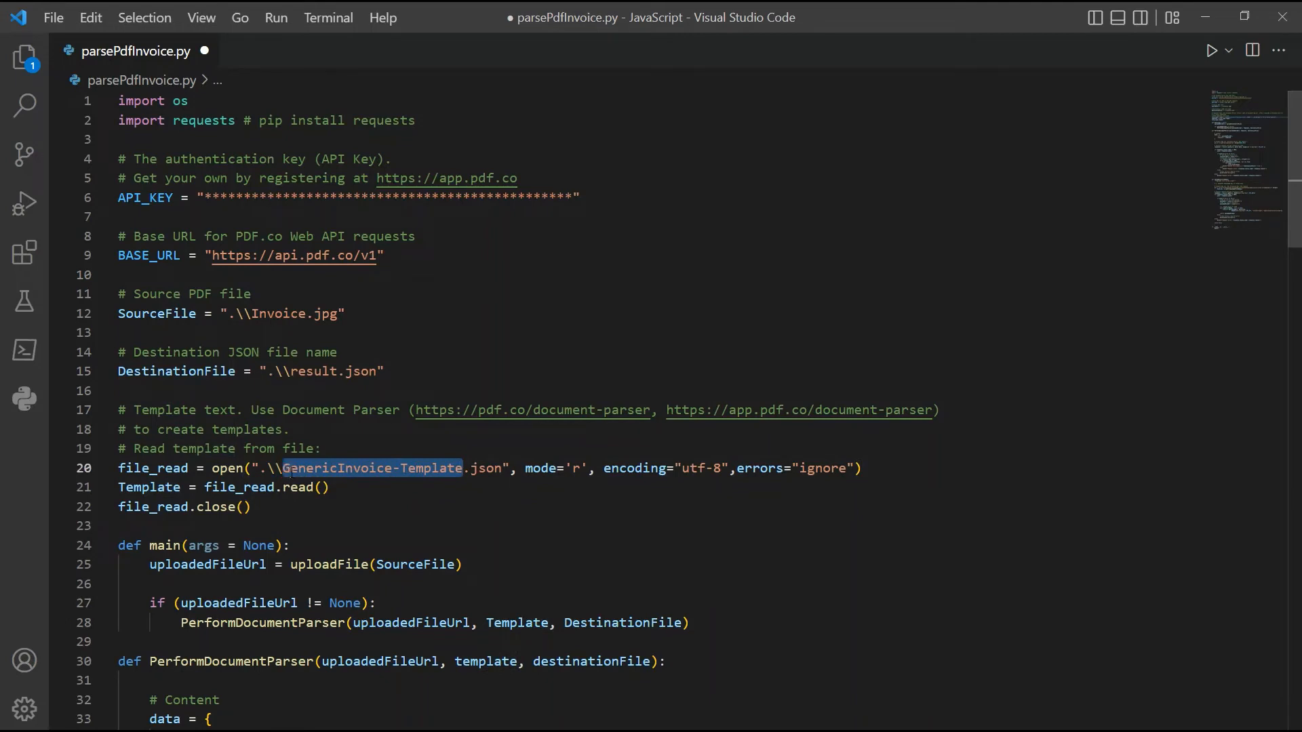
text(temp)
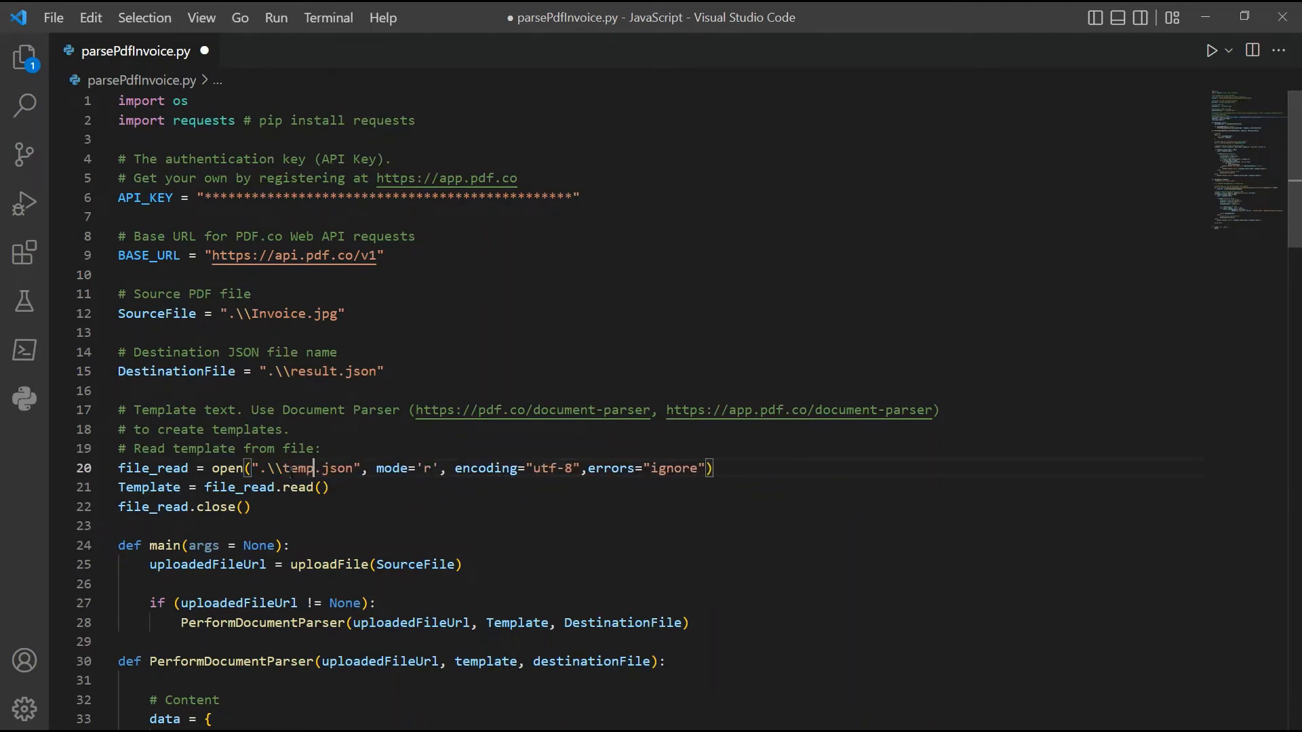
text(late)
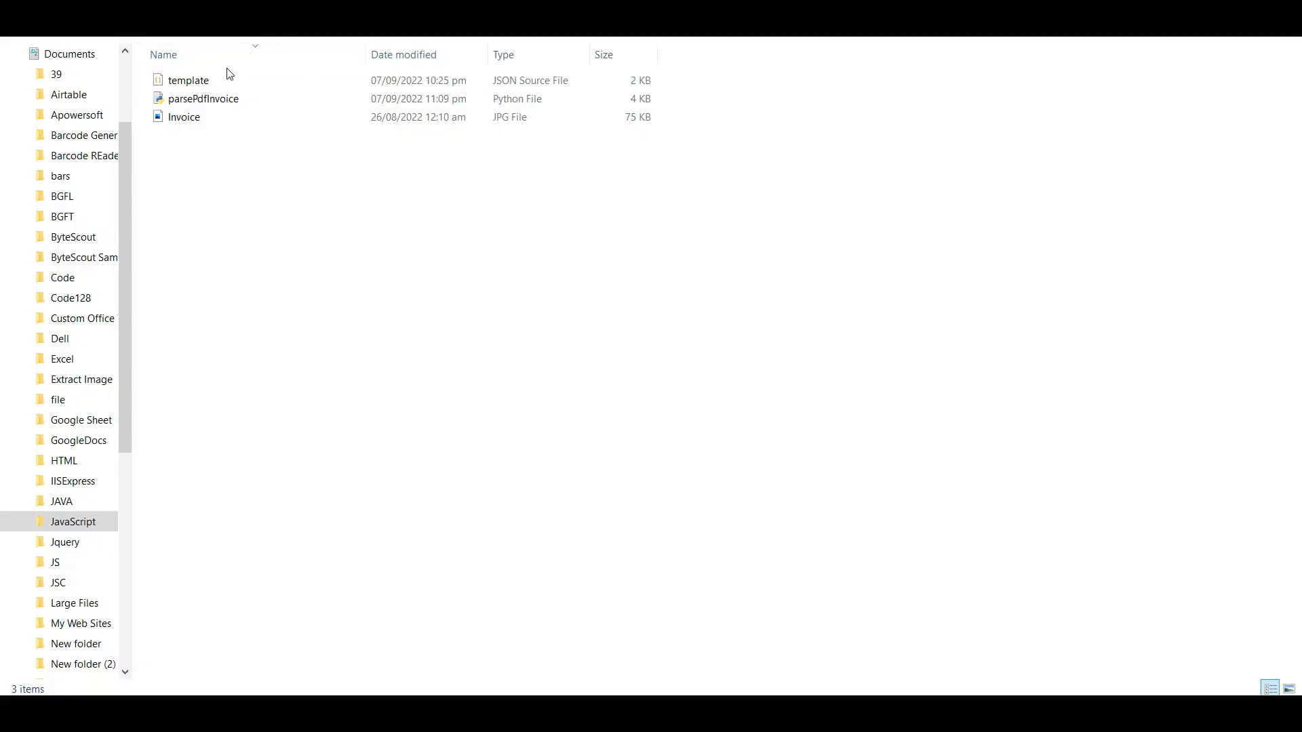
mouse_move(187, 80)
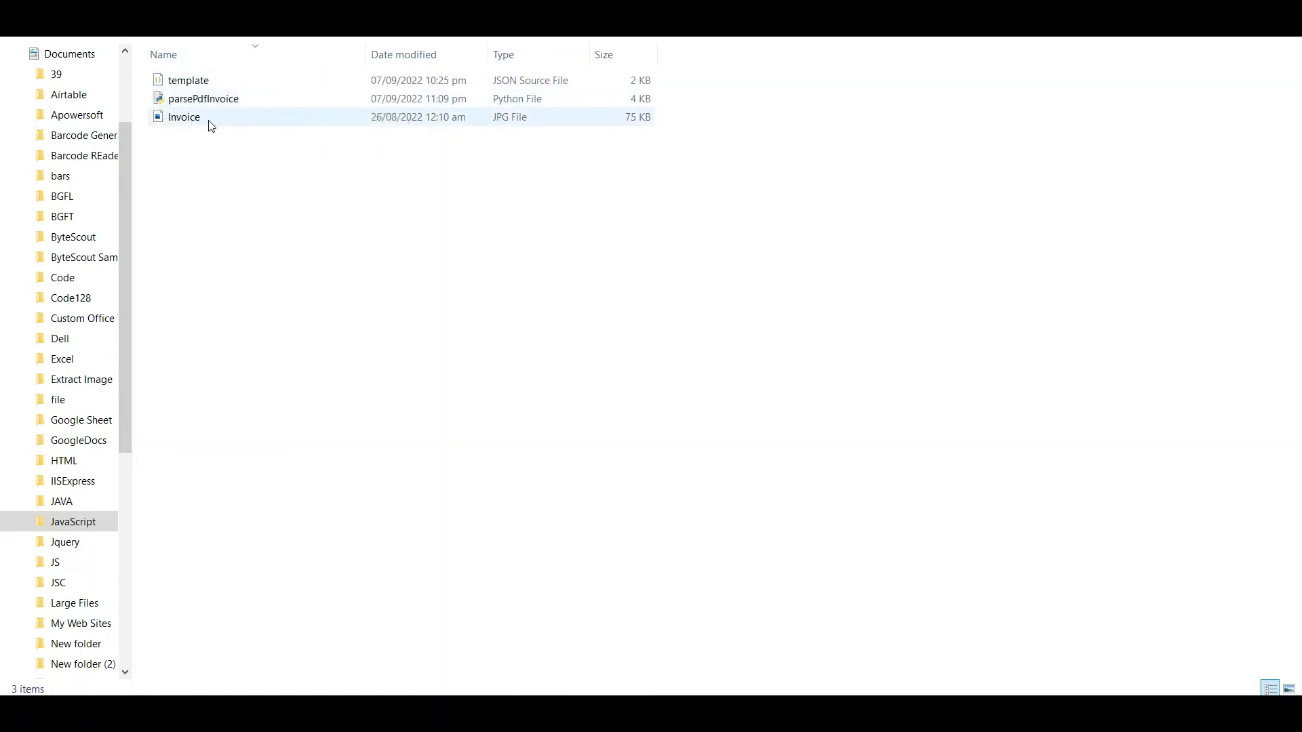
mouse_move(184, 117)
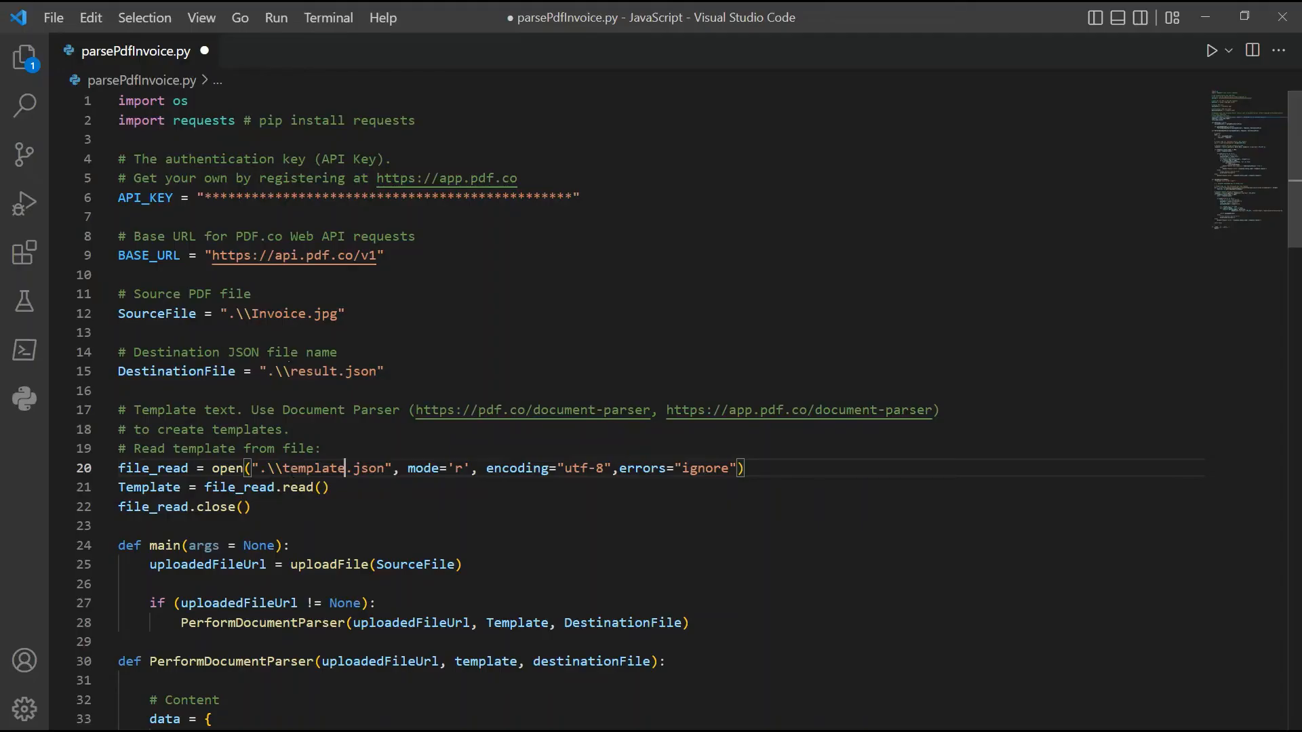
- Run the script without debugging, then select the saved result.json in the project folder
click(276, 18)
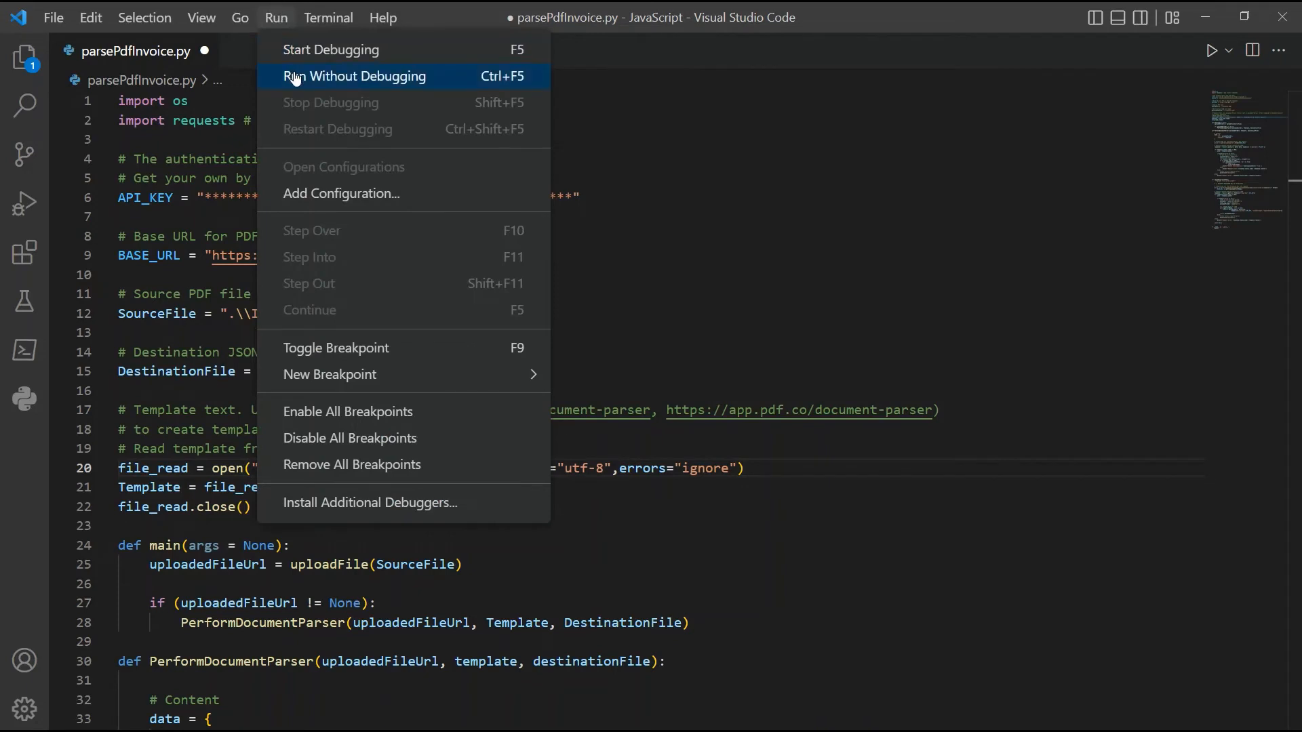
click(355, 75)
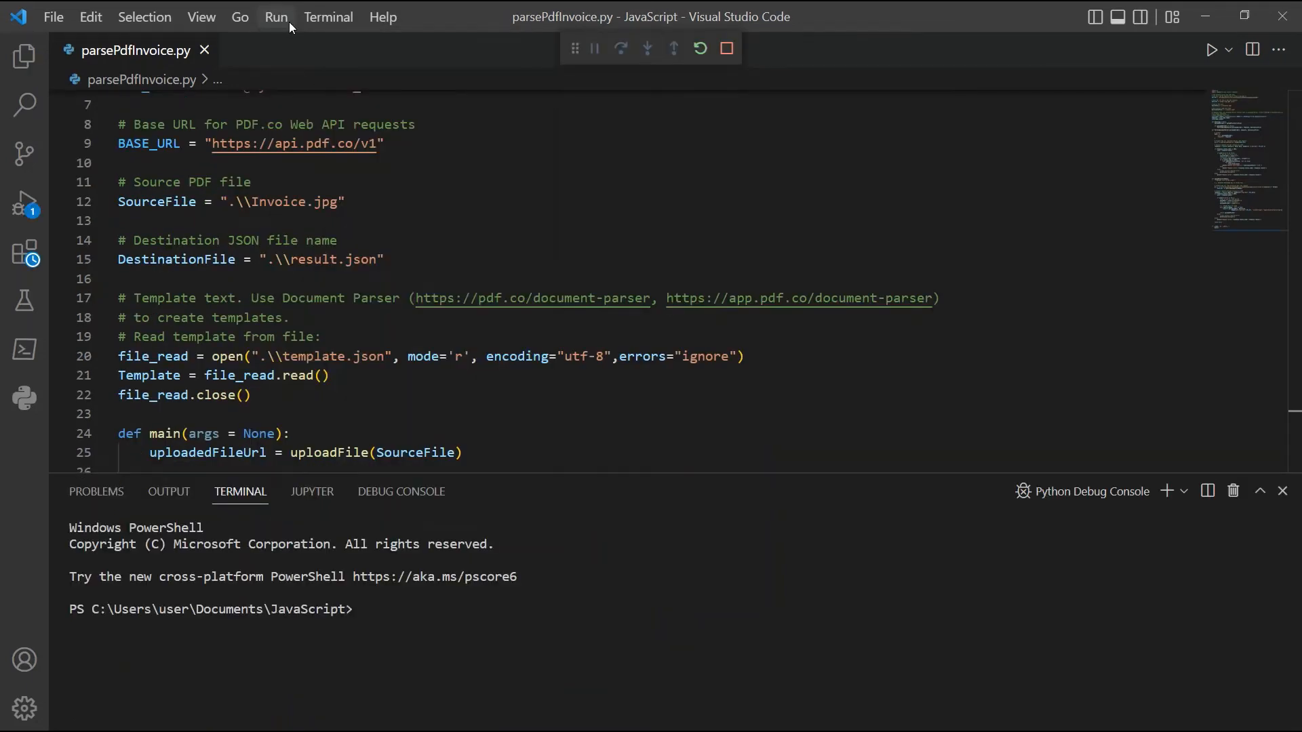
click(1211, 48)
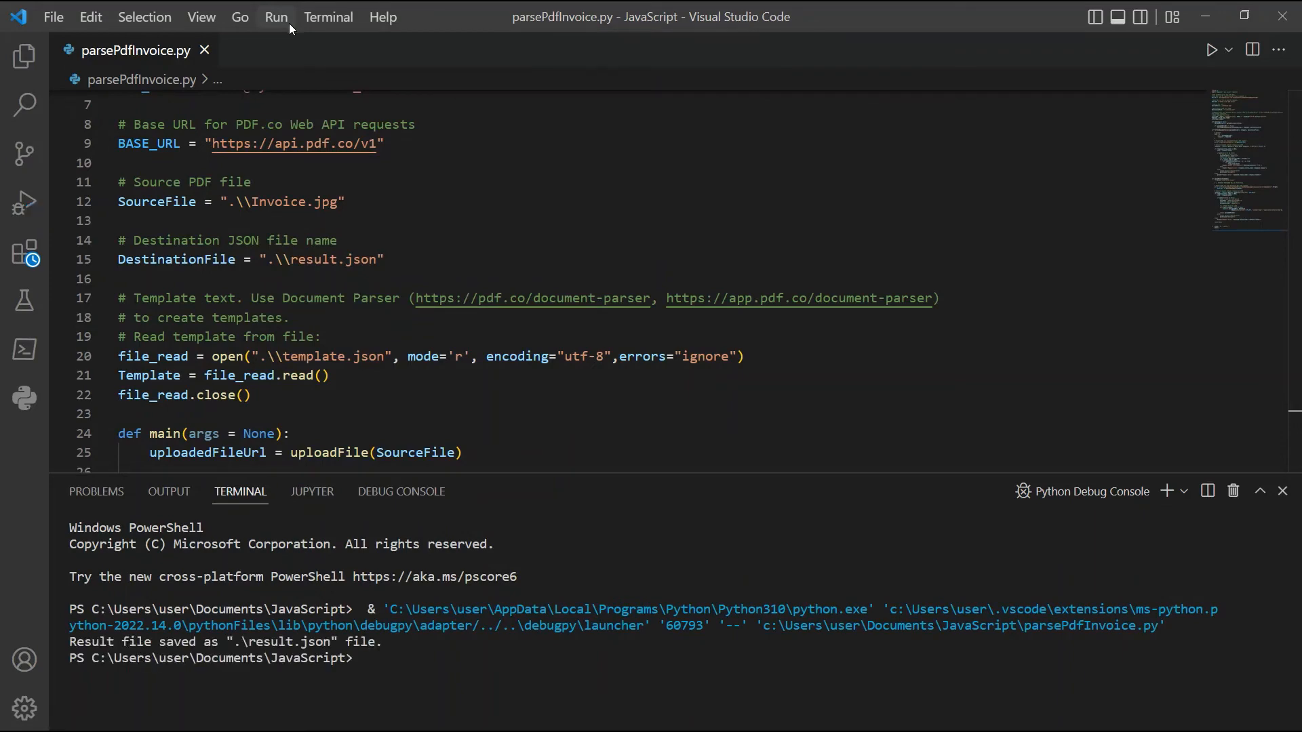
mouse_move(70, 649)
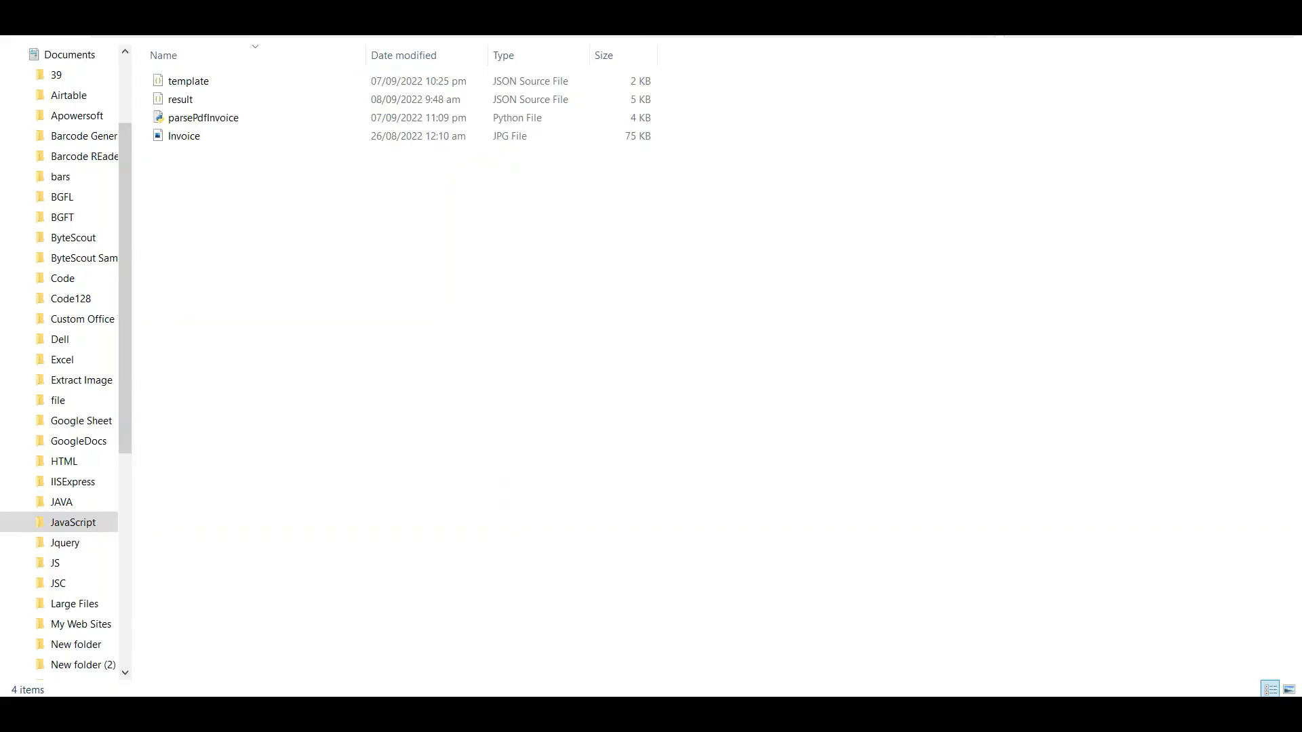
click(179, 99)
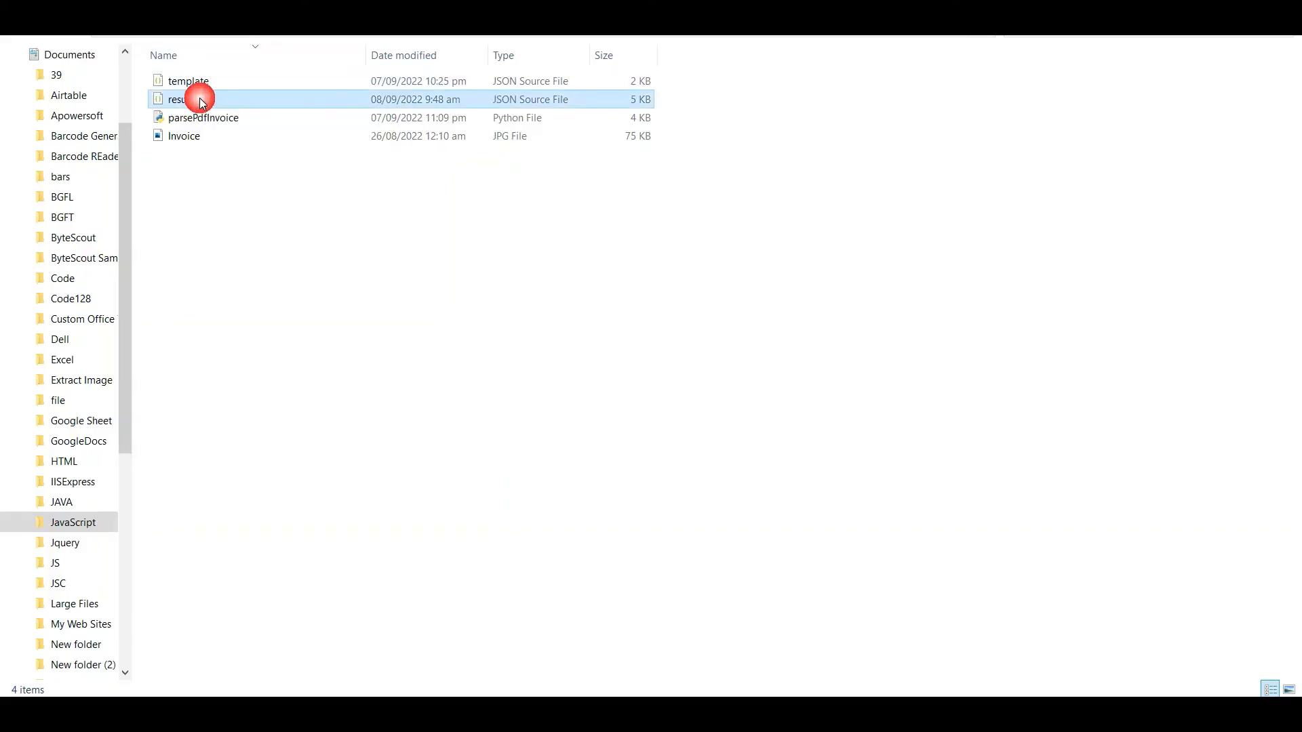
- Open result.json and scroll from the billing details down to the item prices
double_click(177, 99)
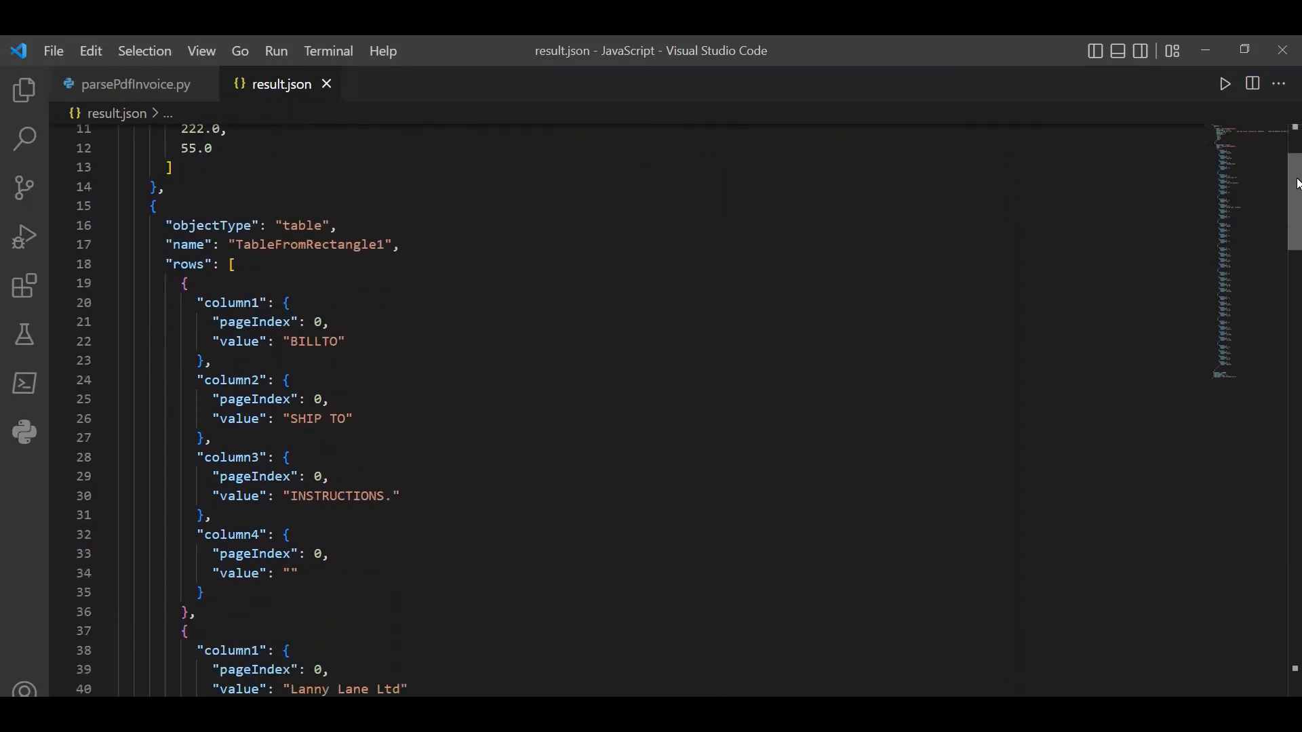
scroll(down, 3)
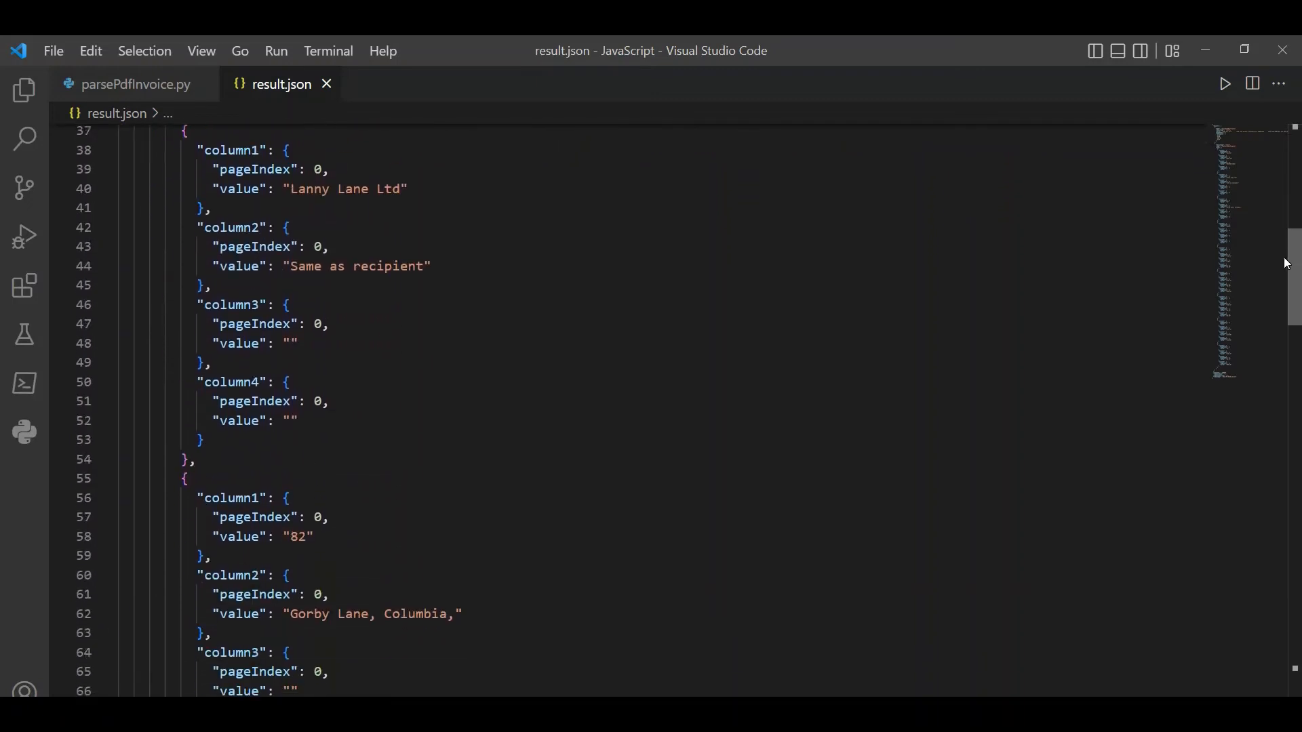
scroll(down, 3)
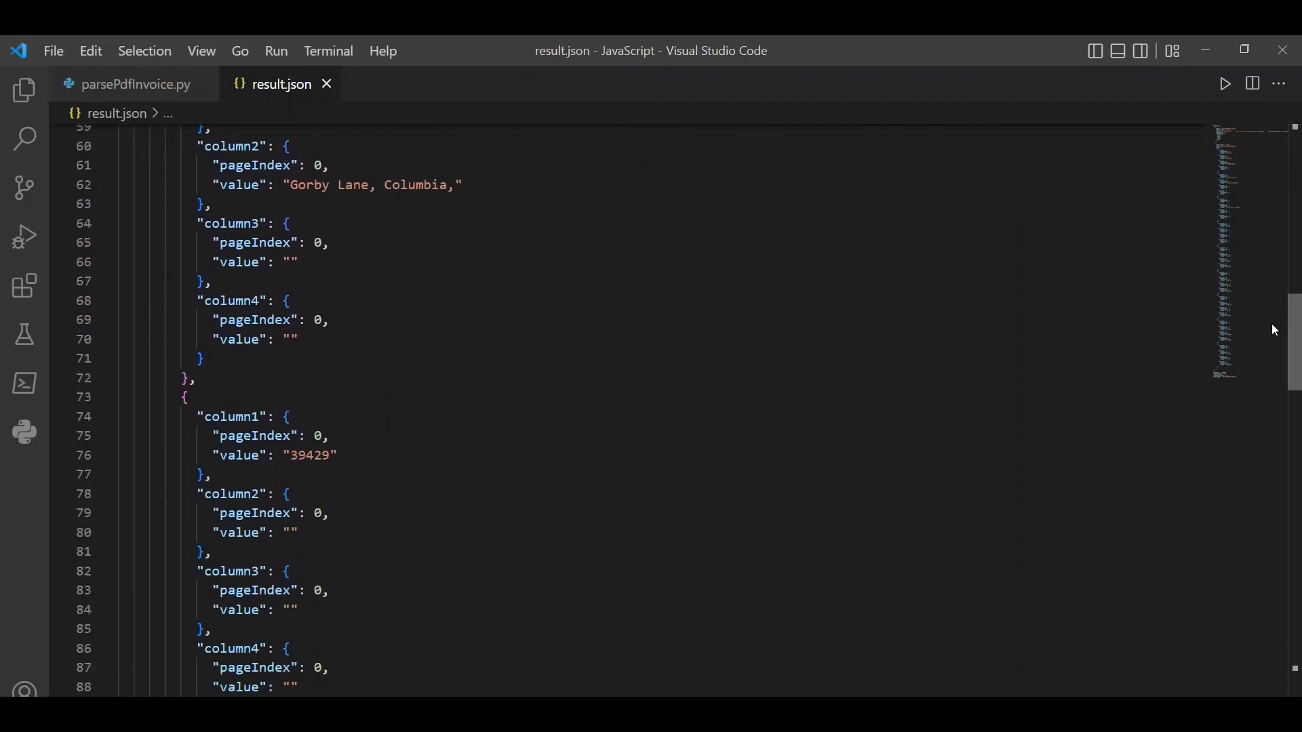
scroll(down, 3)
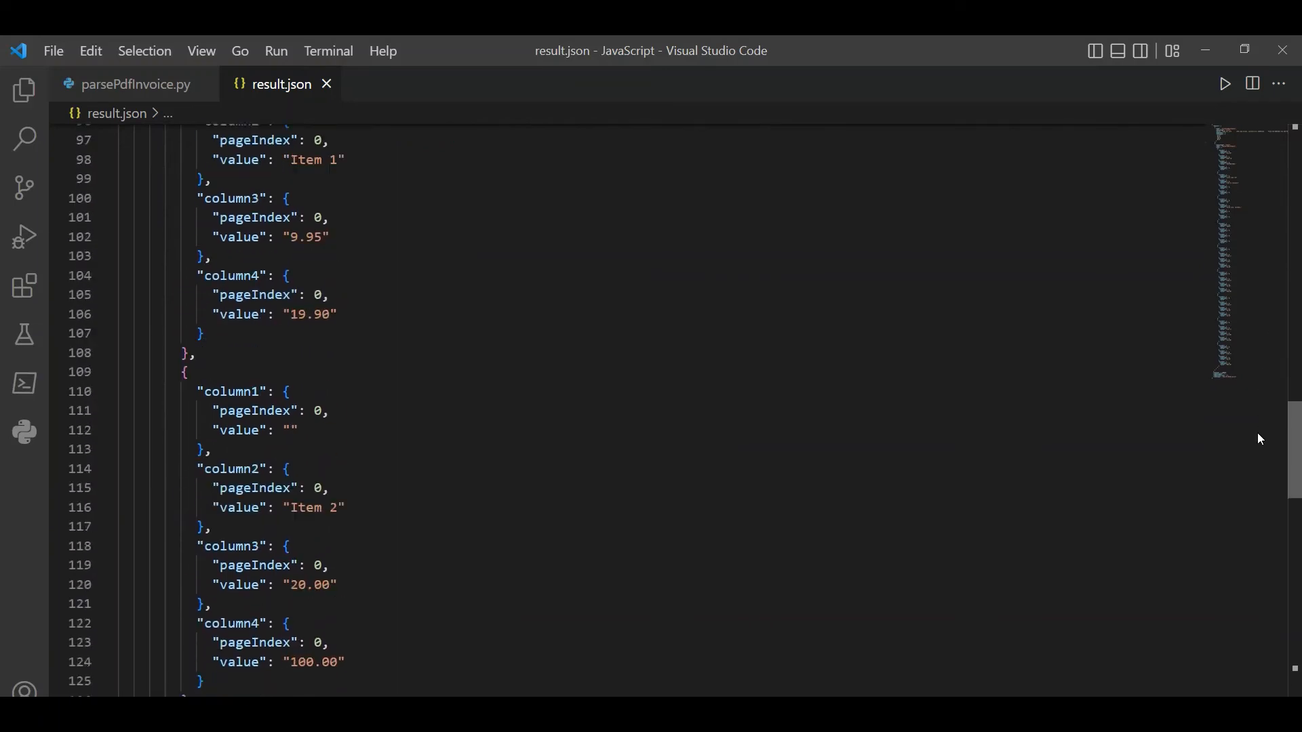
scroll(down, 3)
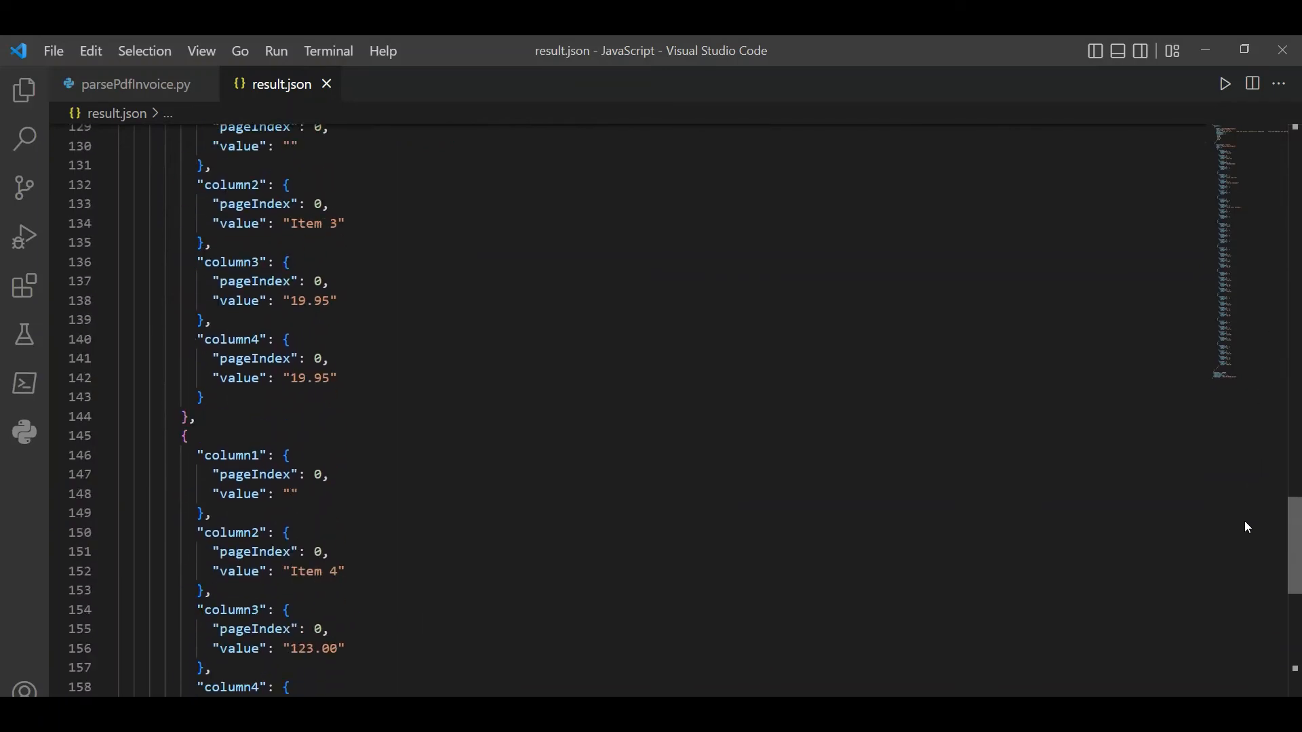
scroll(down, 3)
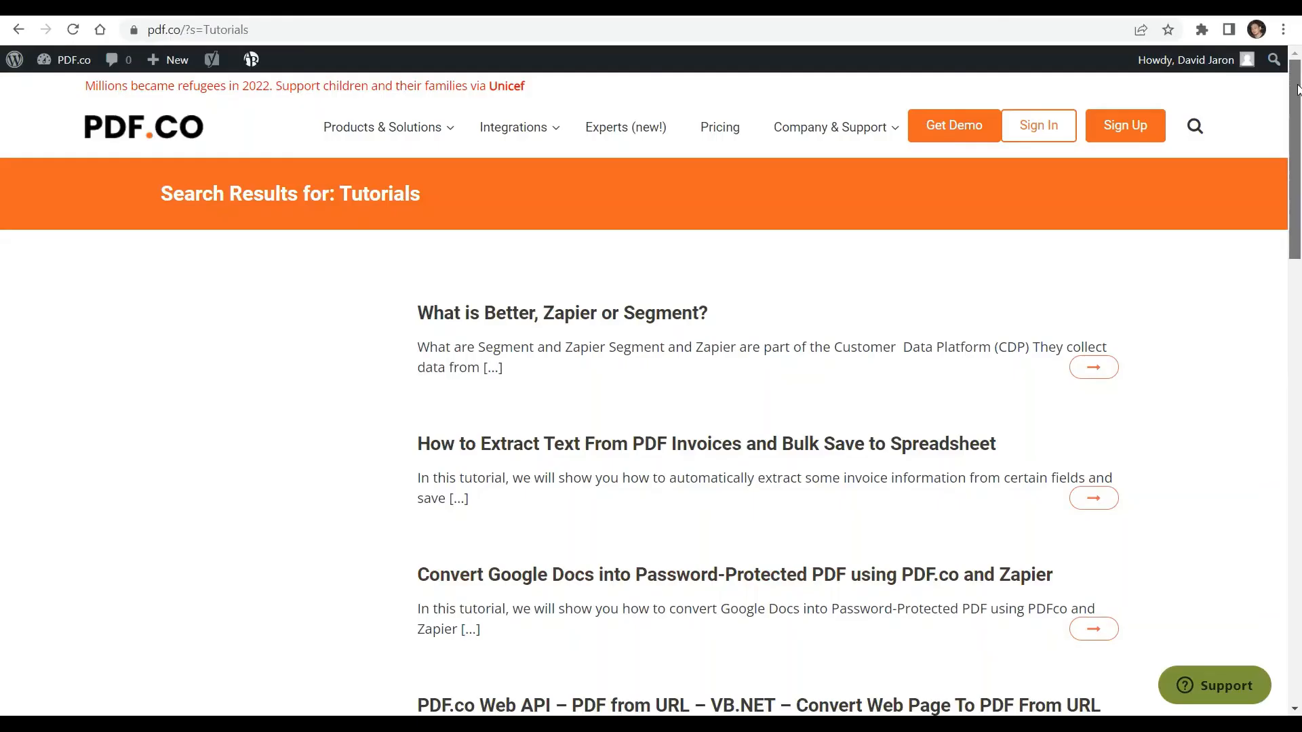
- Scroll down through the PDF.co Tutorials search results
scroll(down, 3)
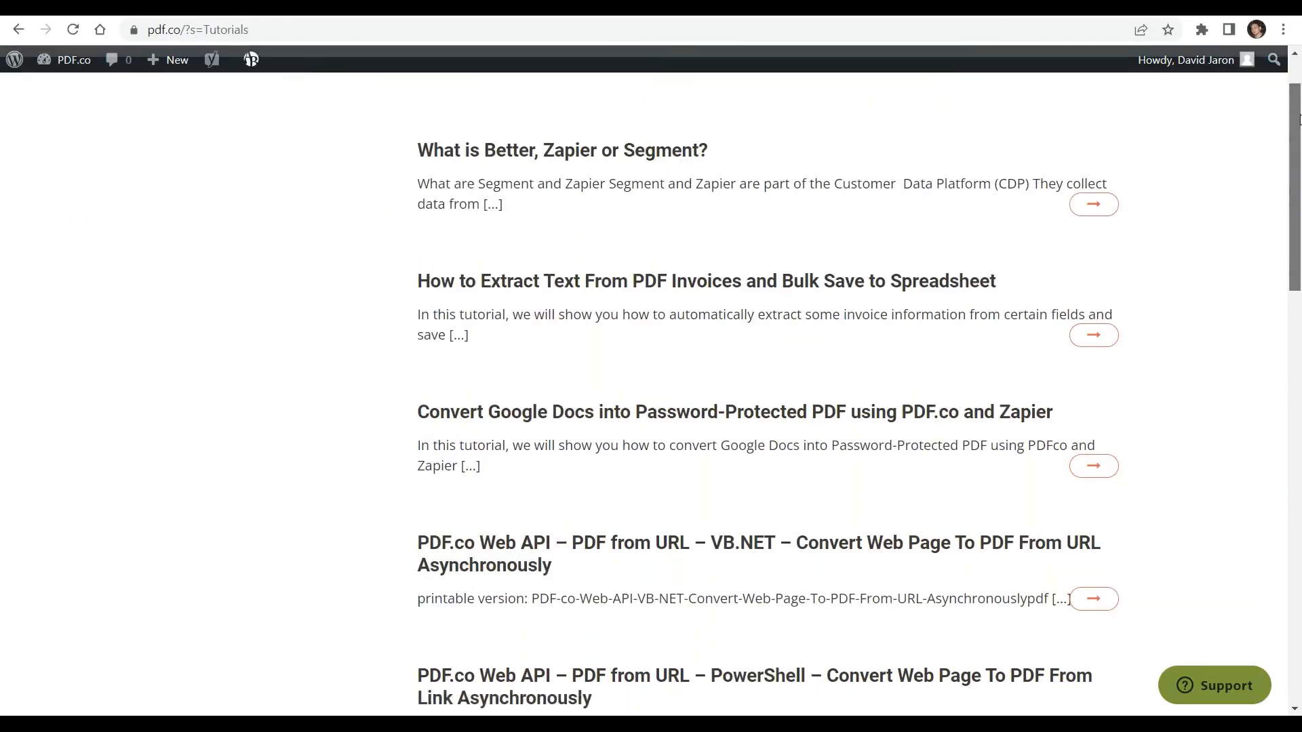
scroll(down, 3)
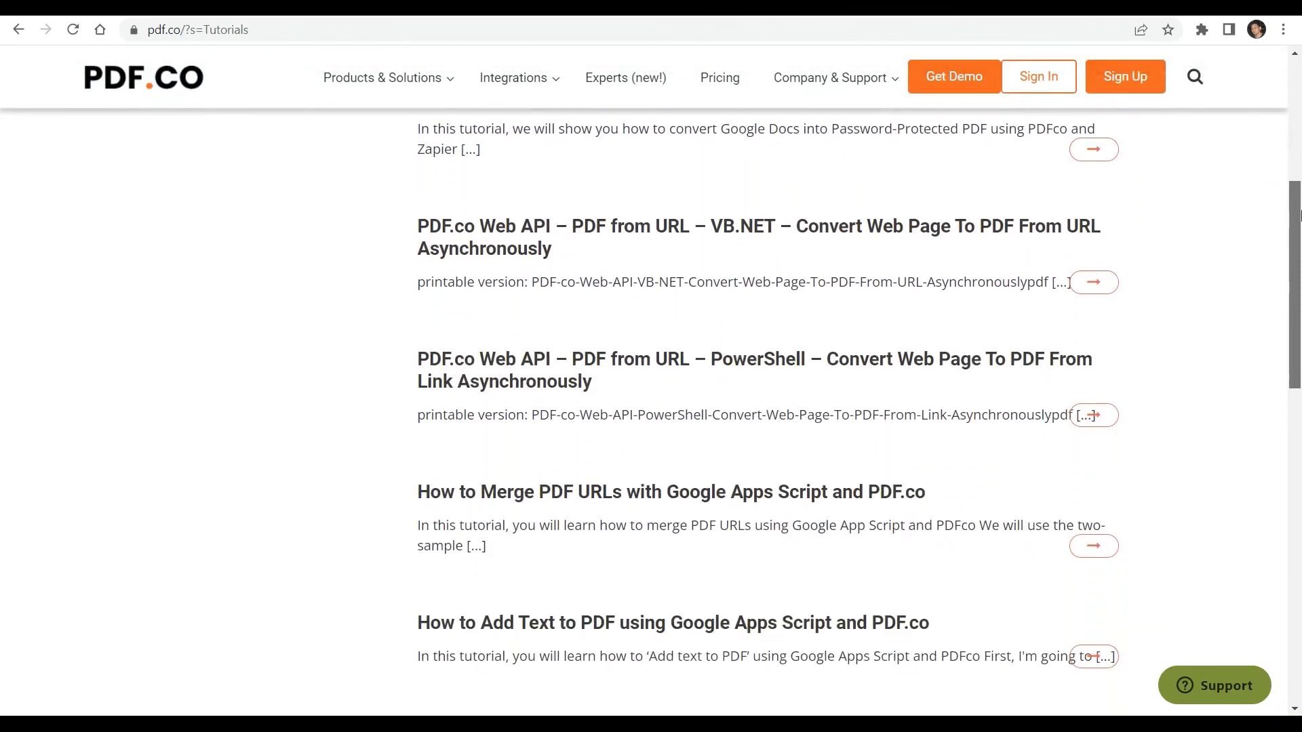
scroll(down, 3)
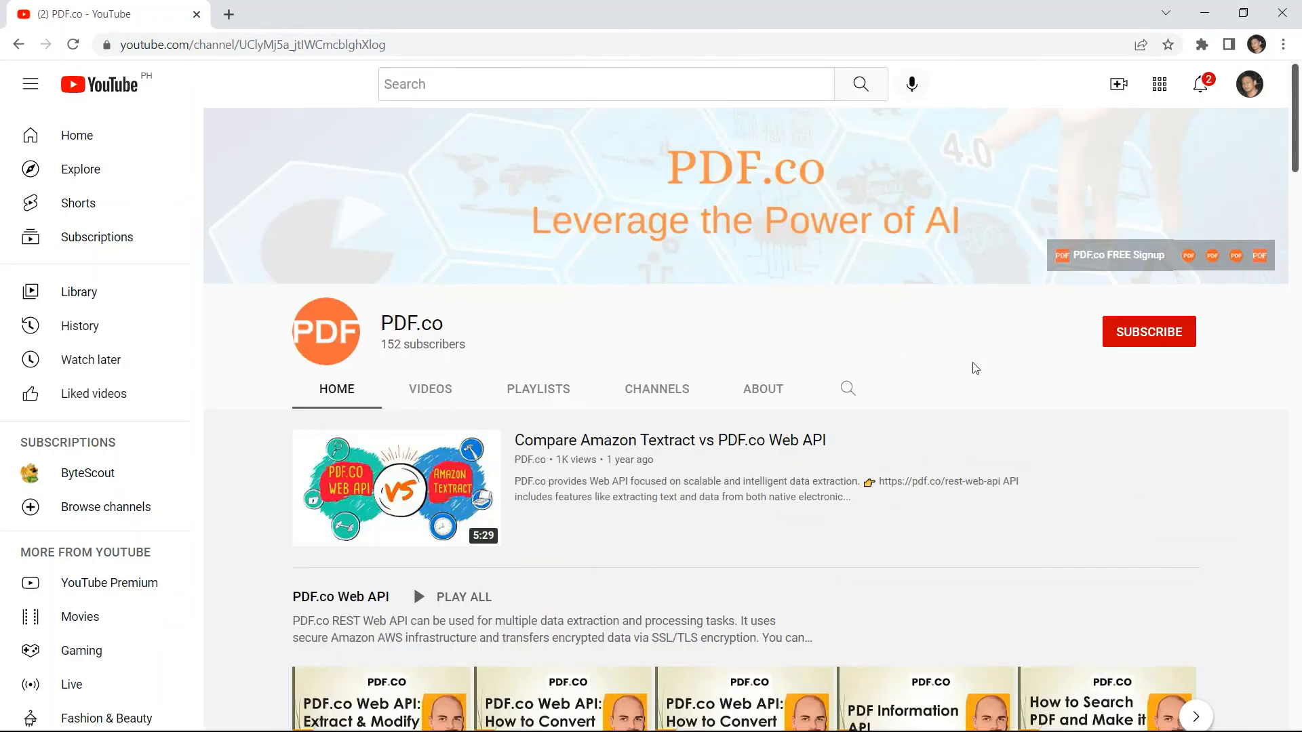
- Subscribe to the PDF.co YouTube channel and set its notifications to All
click(1148, 332)
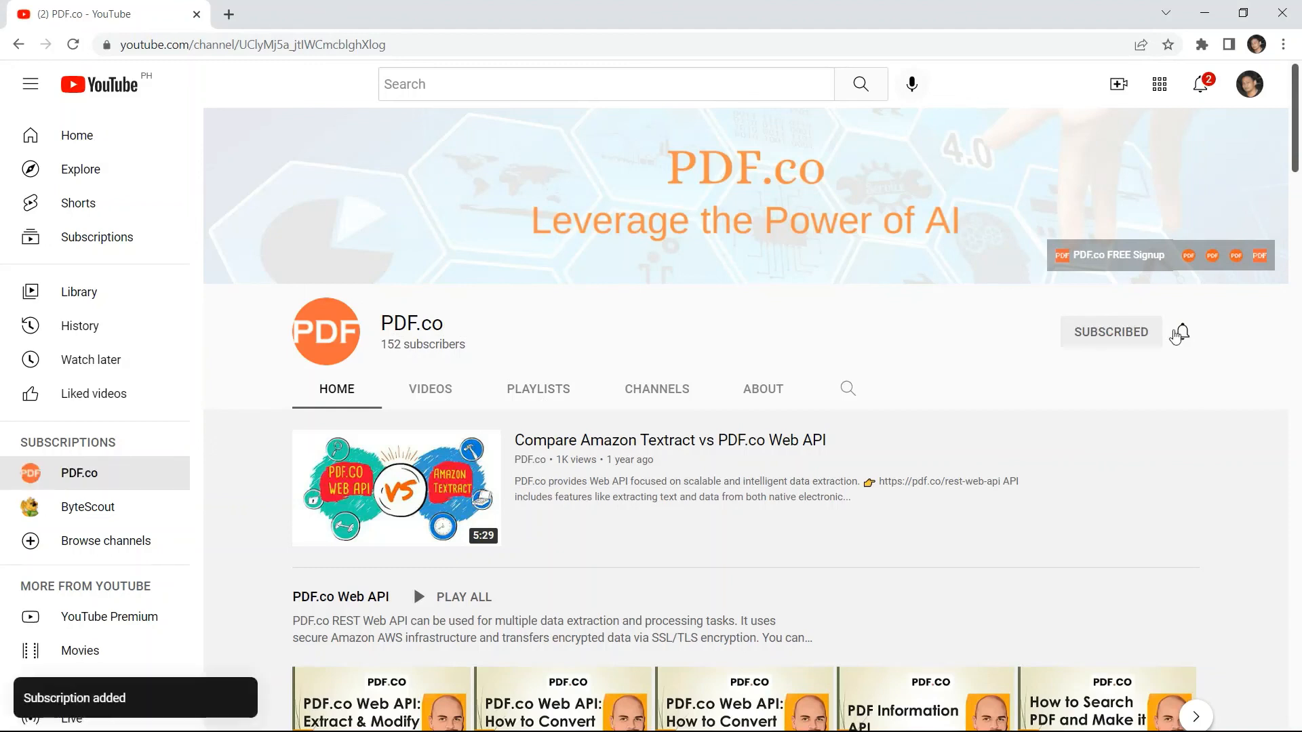
click(1178, 333)
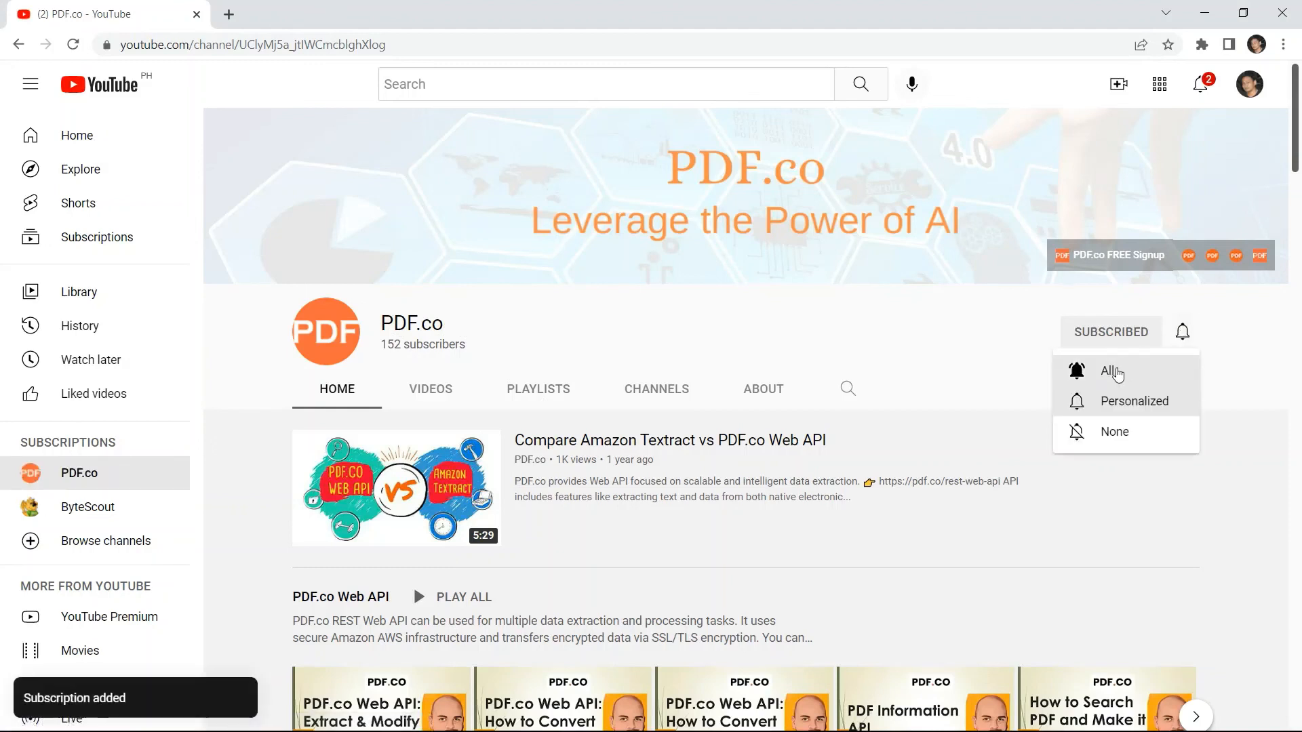
click(1110, 370)
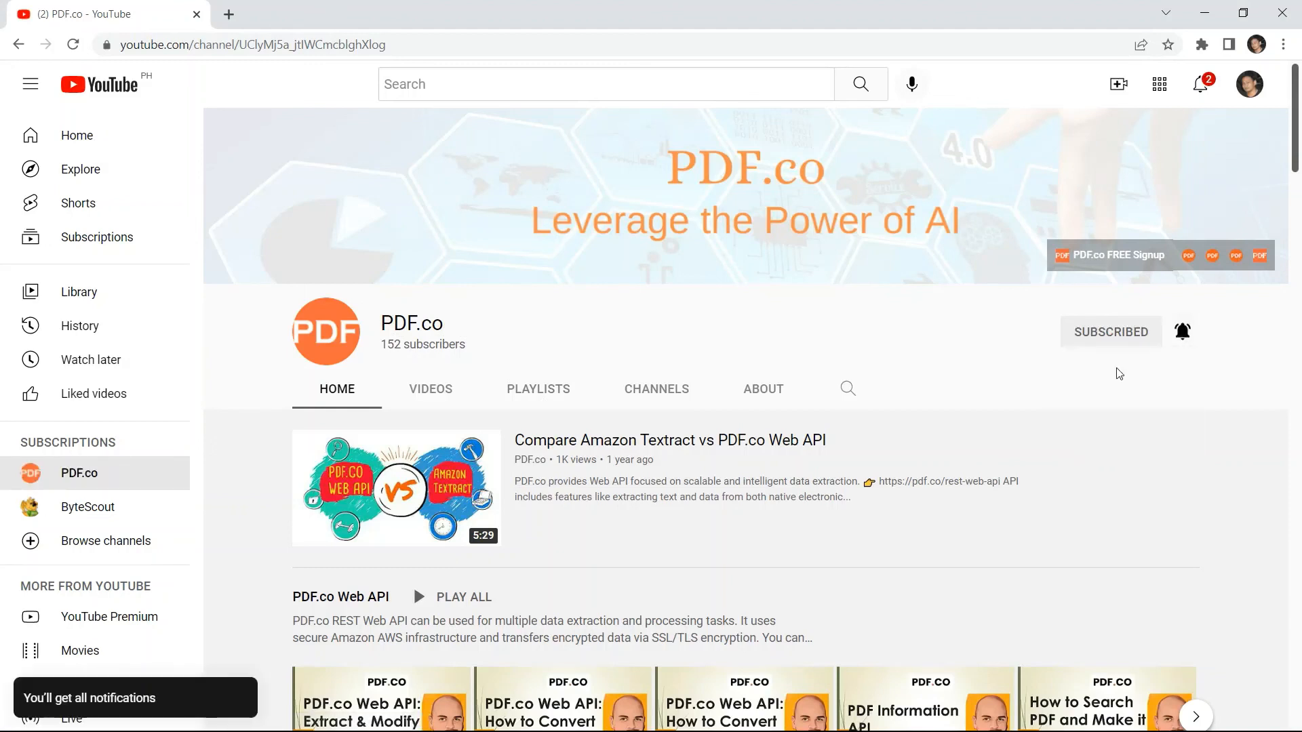